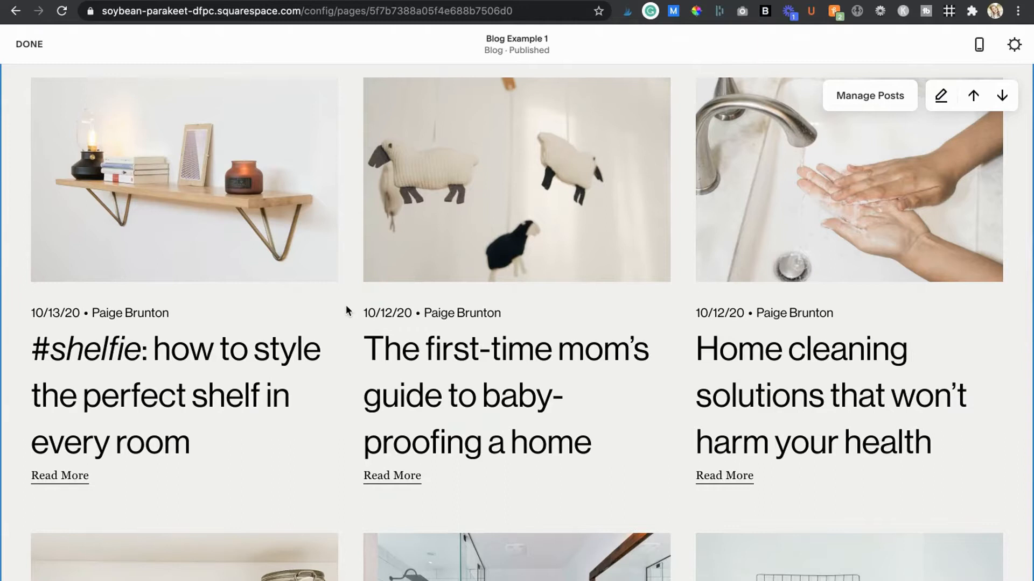
Scroll down through the paigebrunton.com blog to view its posts.
scroll(down, 3)
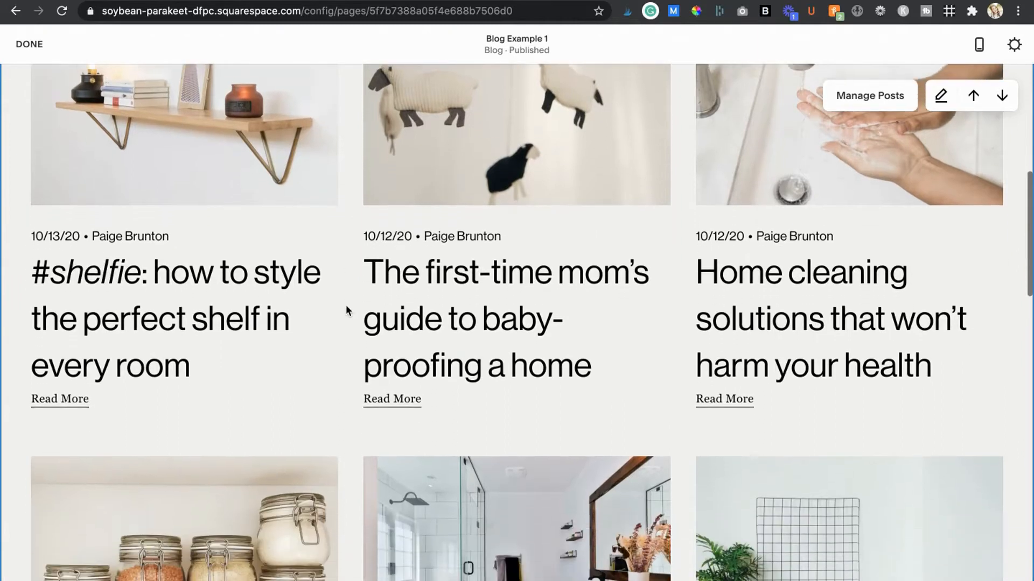
scroll(down, 3)
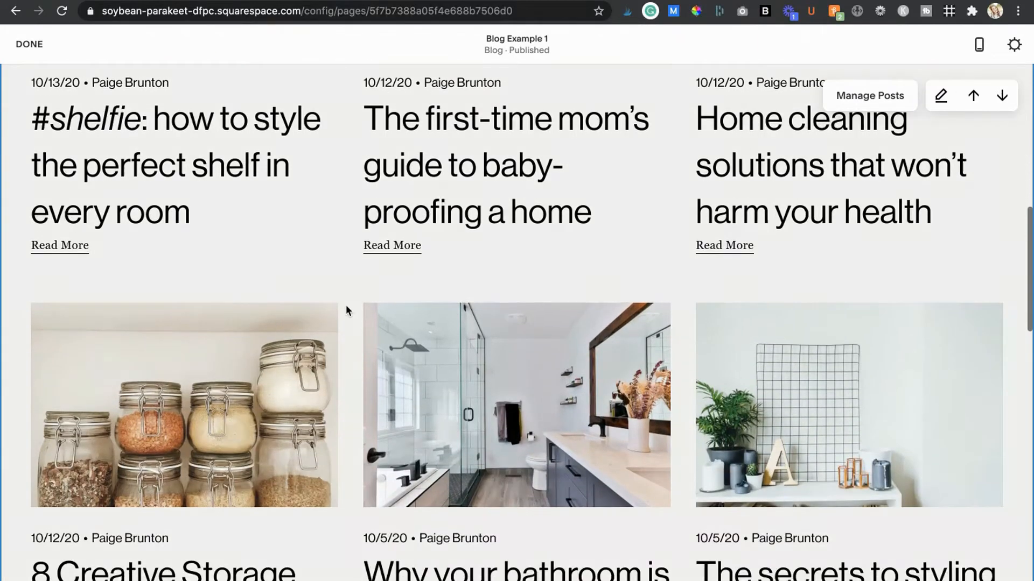
scroll(down, 3)
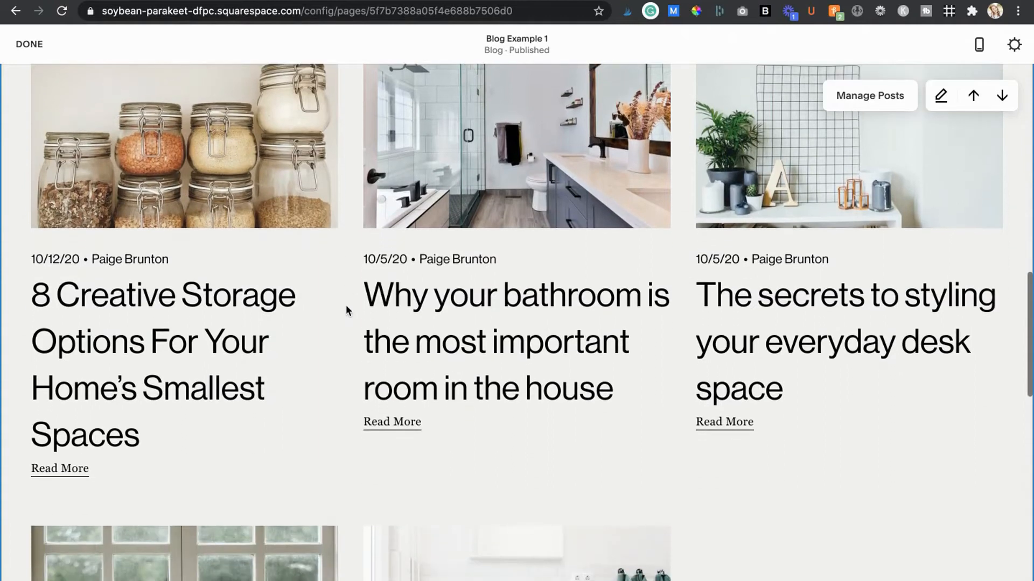
scroll(down, 3)
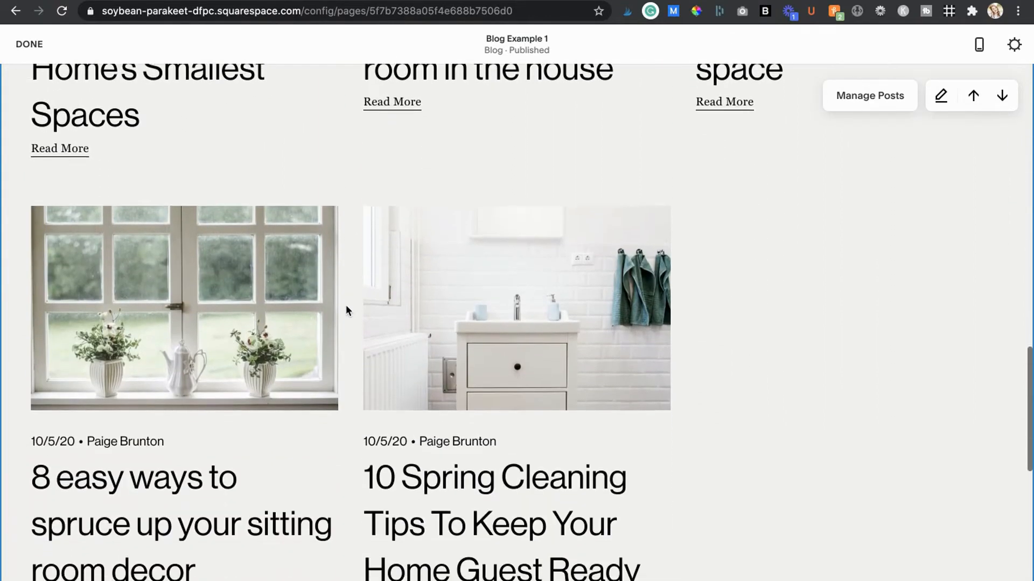
scroll(down, 3)
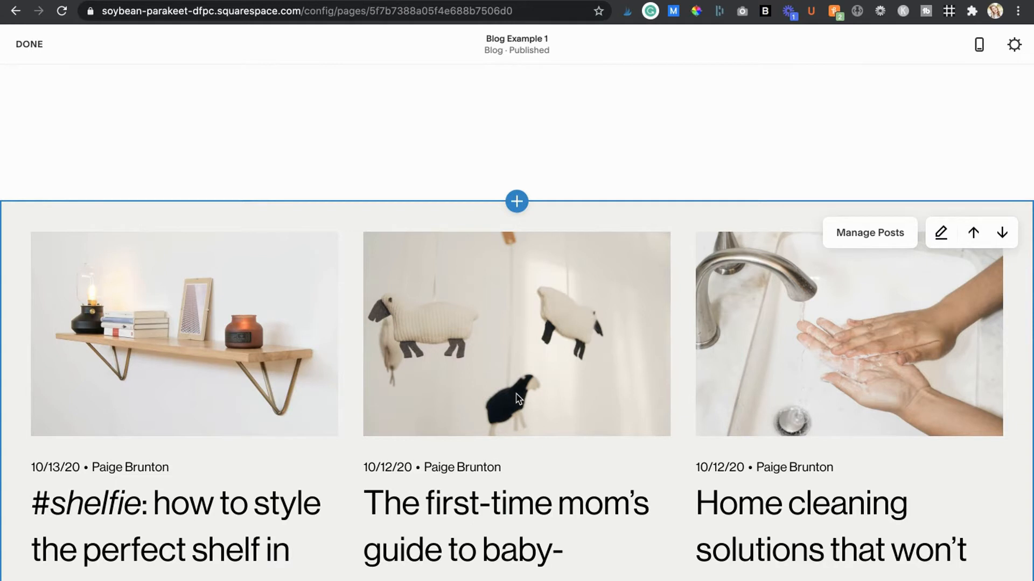
scroll(down, 3)
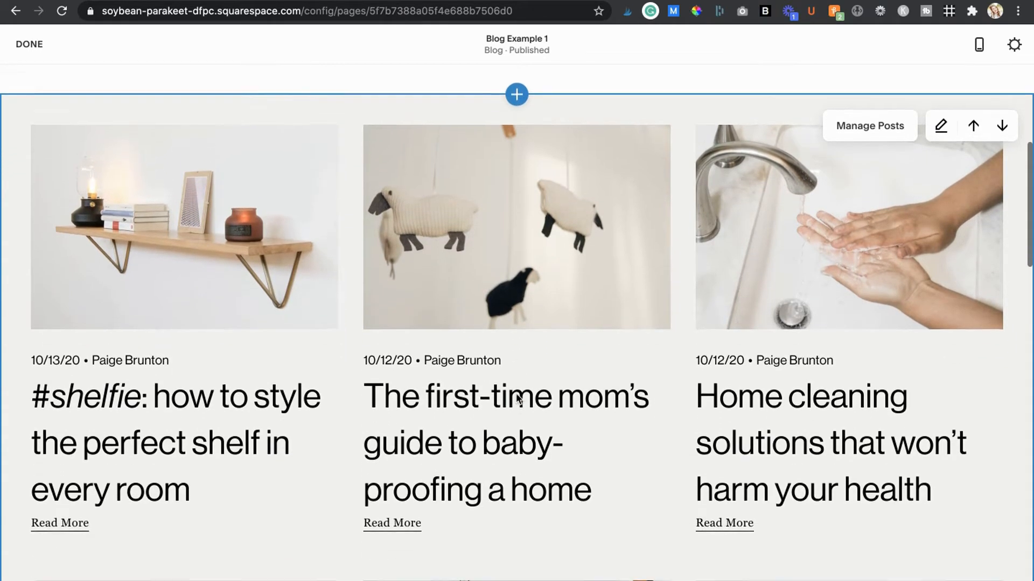
scroll(down, 3)
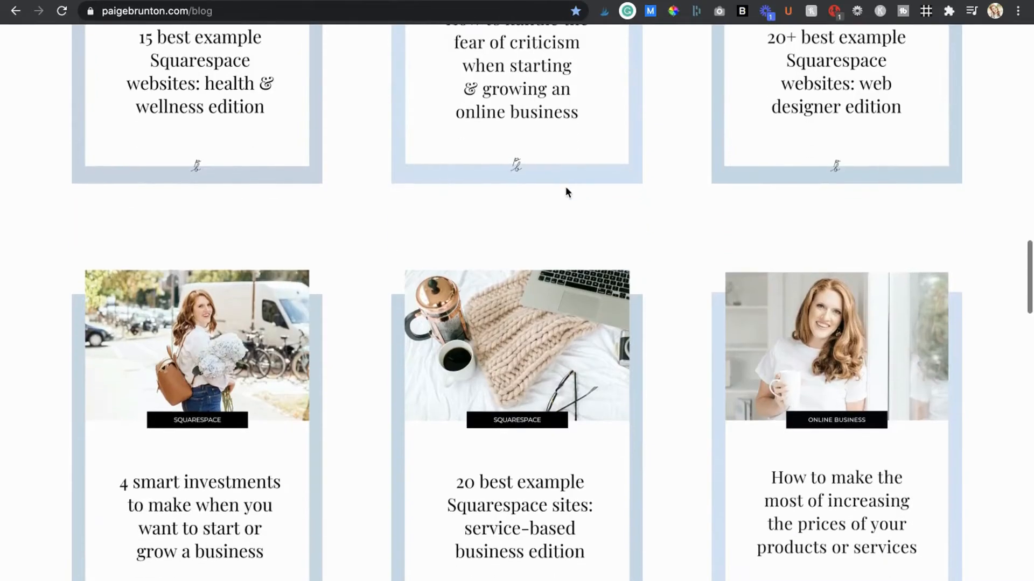
scroll(down, 3)
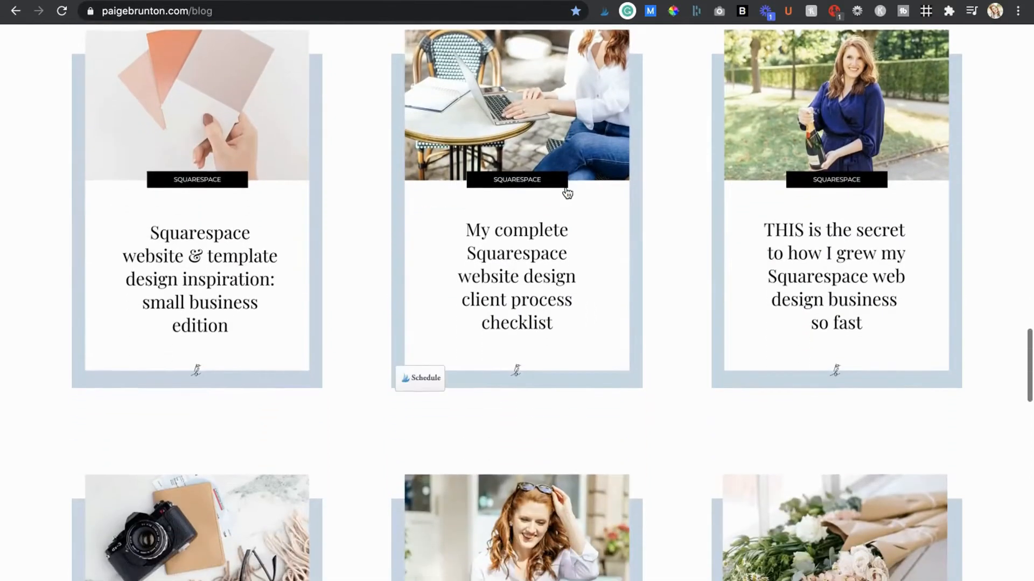
scroll(down, 3)
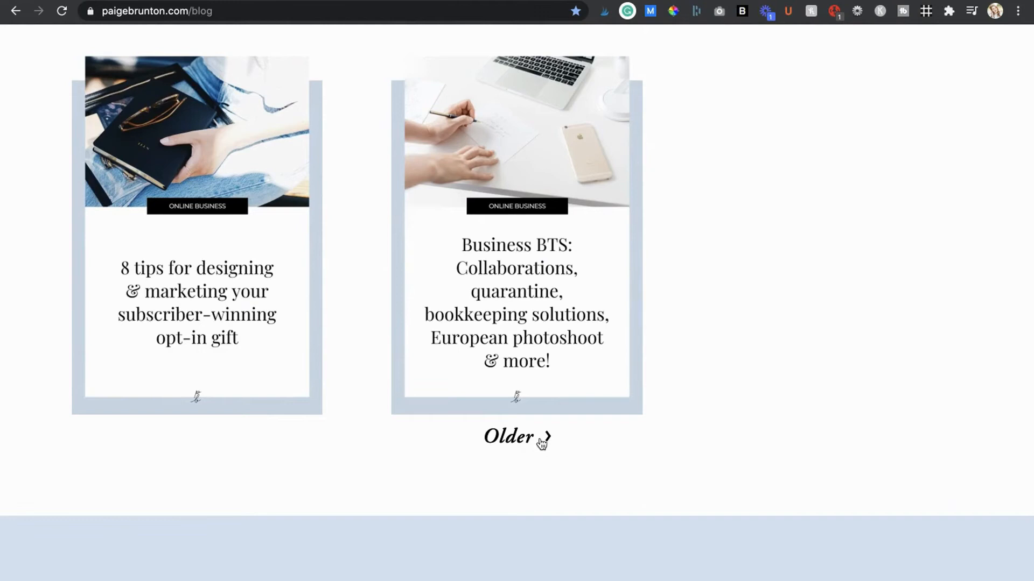
mouse_move(545, 450)
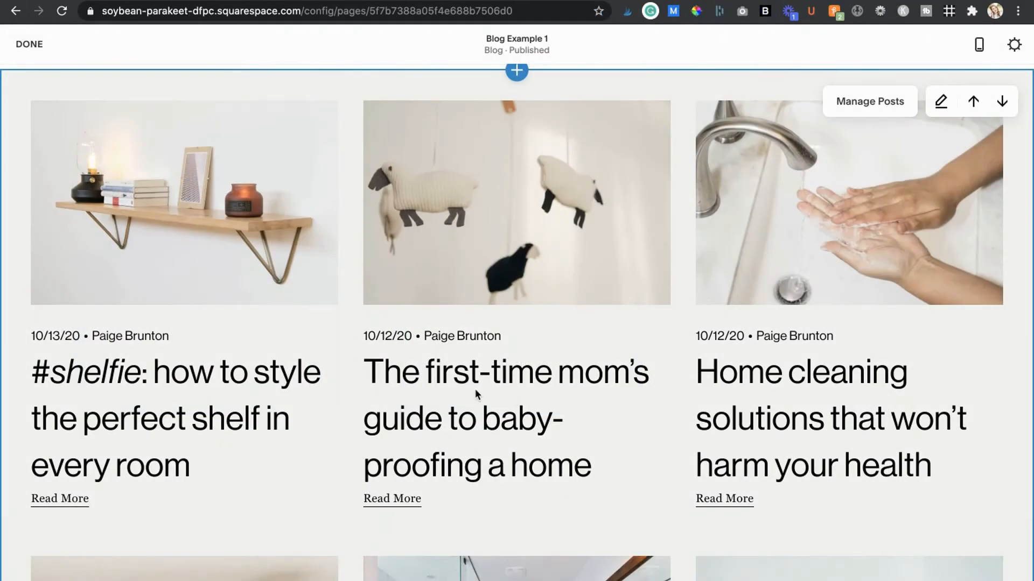
mouse_move(525, 399)
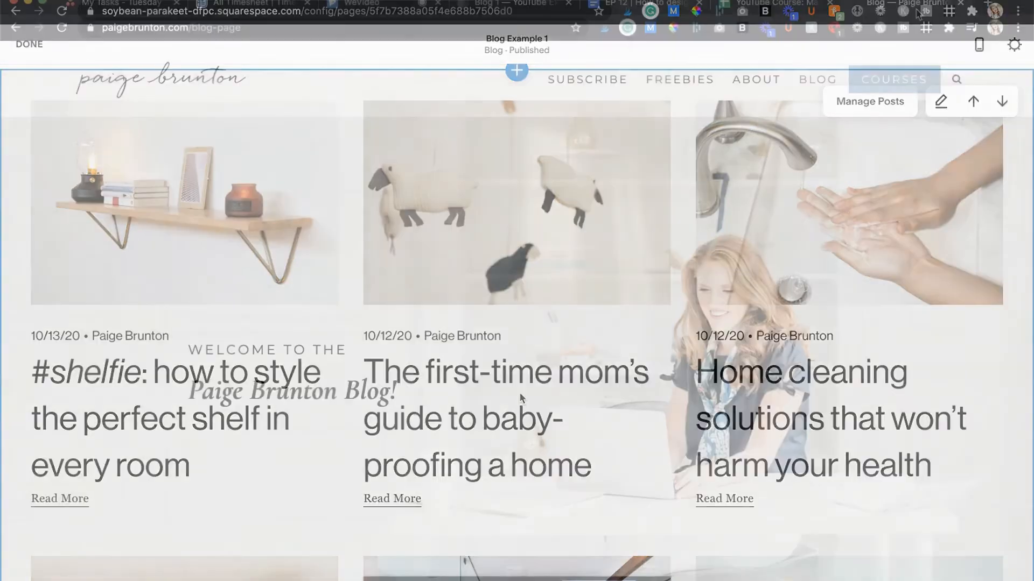
Switch to the live blog page and scroll to the Categories bar and December 2020 section.
click(30, 45)
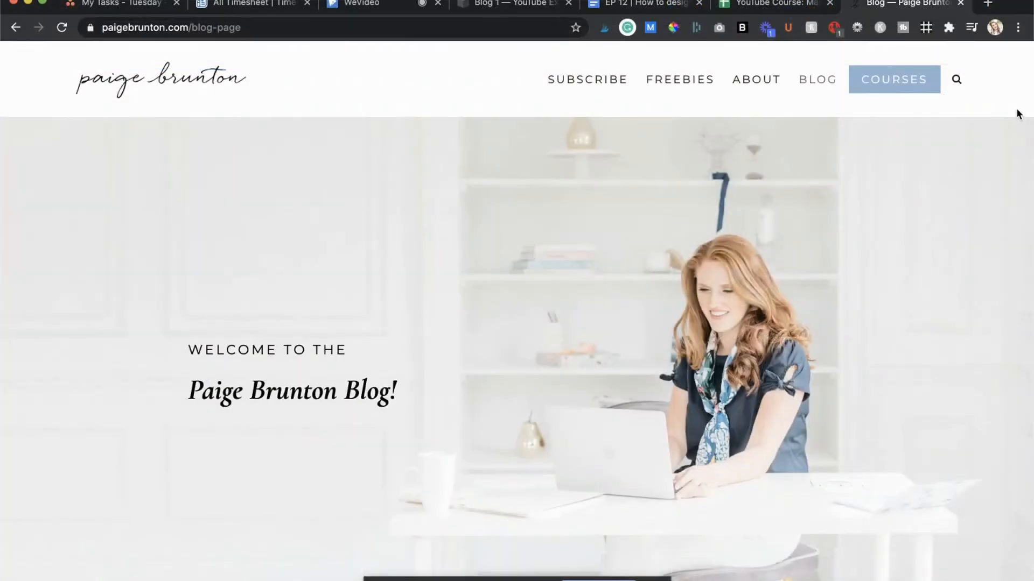
scroll(down, 3)
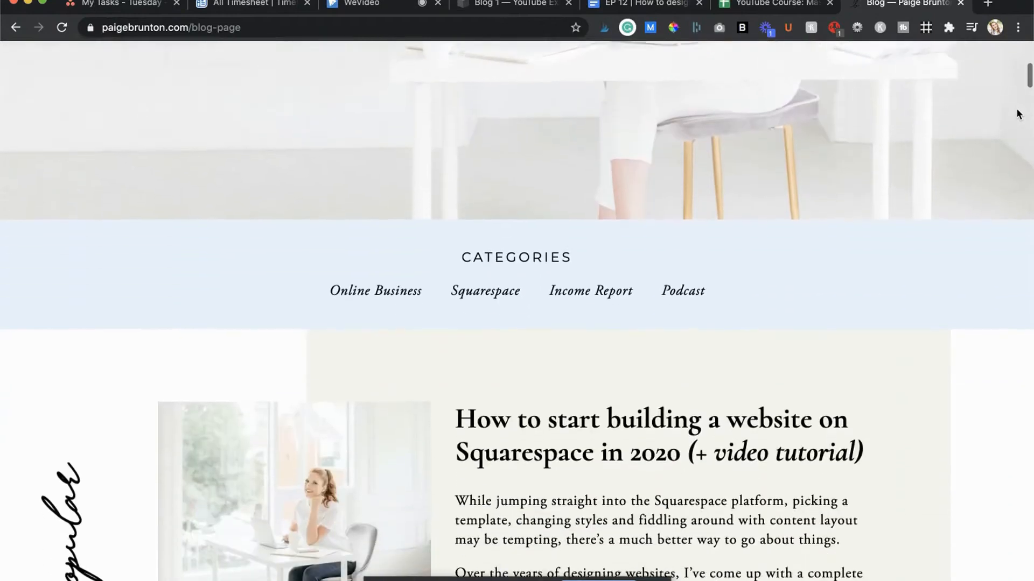
scroll(down, 3)
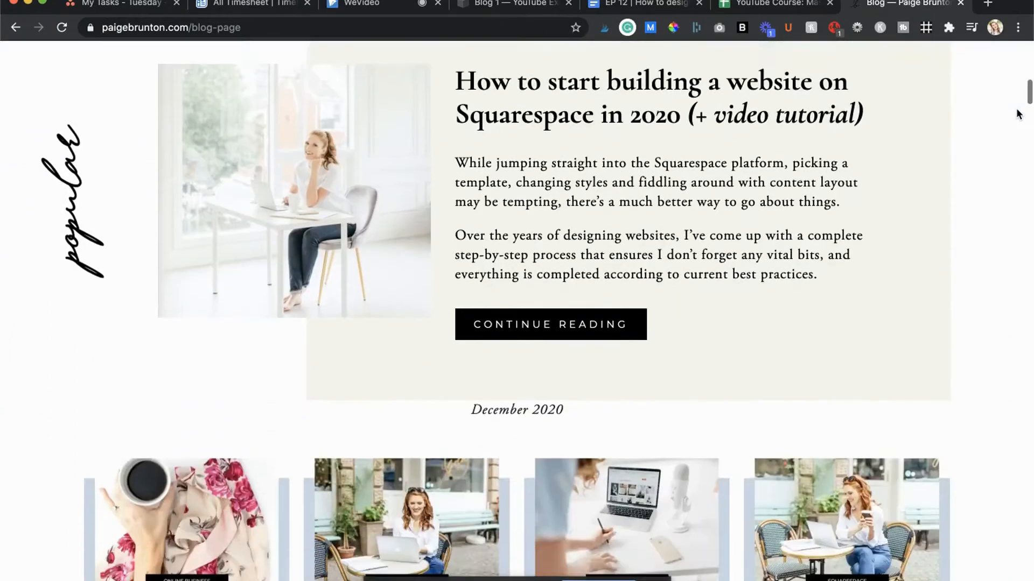
scroll(down, 3)
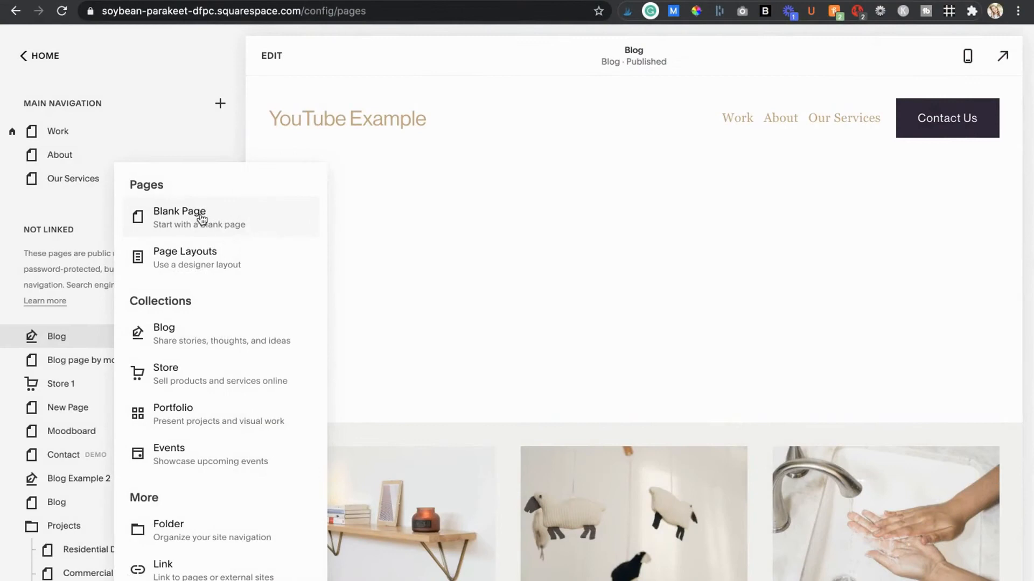
Add an unlinked blank page named 'Blog' and rename the old blog collection 'Old Blog Layout'.
click(124, 306)
text(Blog)
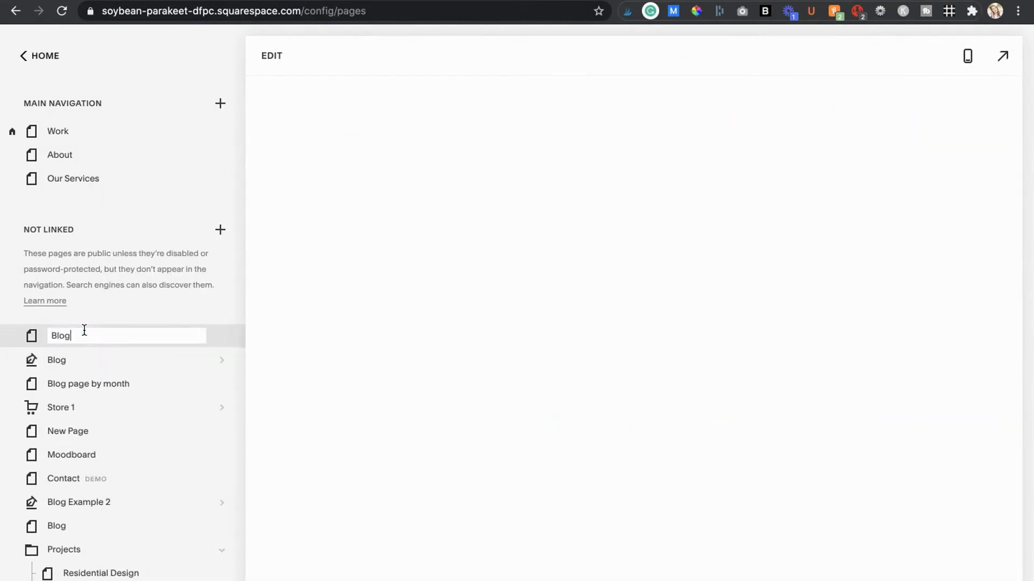
click(56, 360)
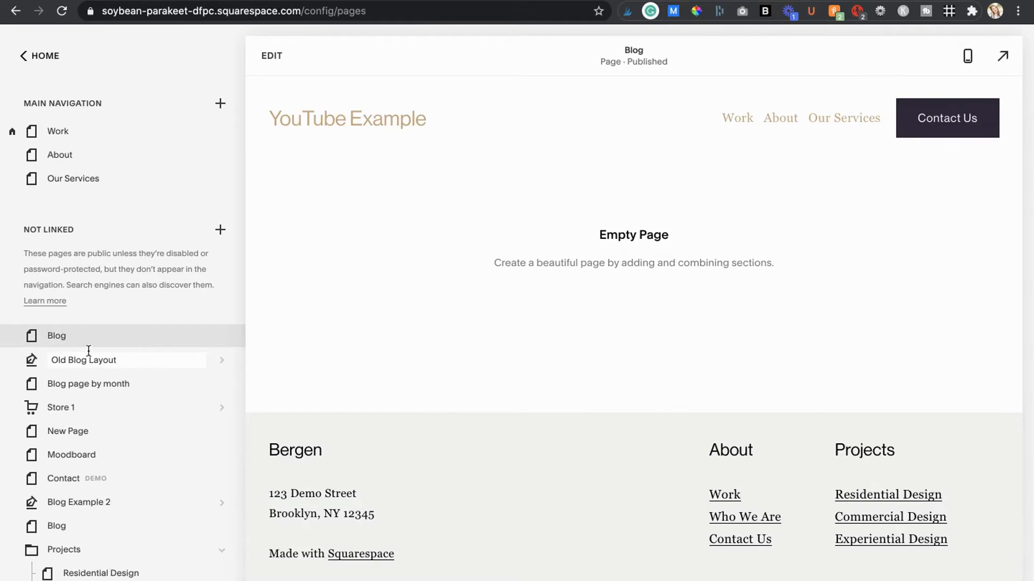
click(83, 360)
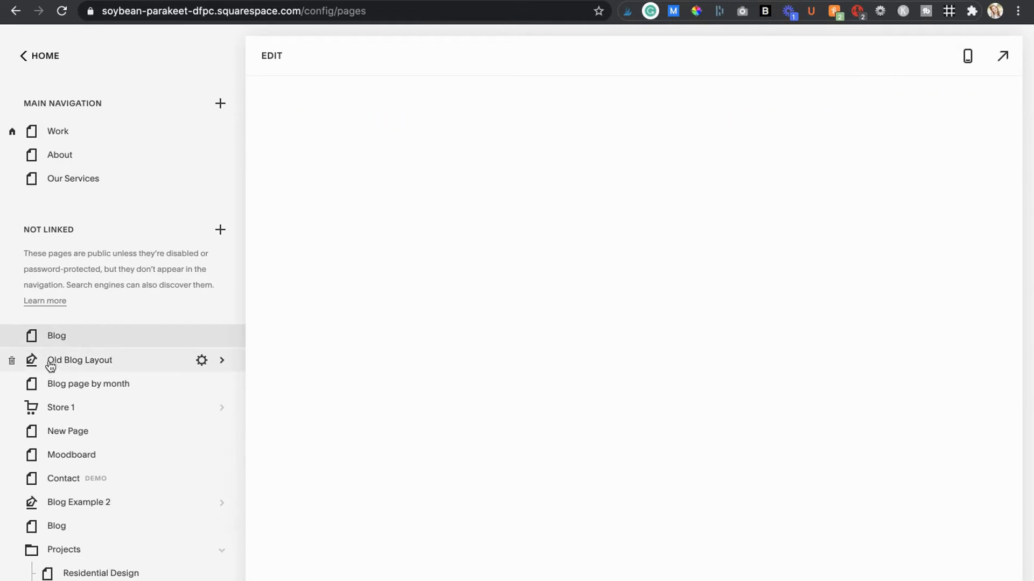
click(79, 360)
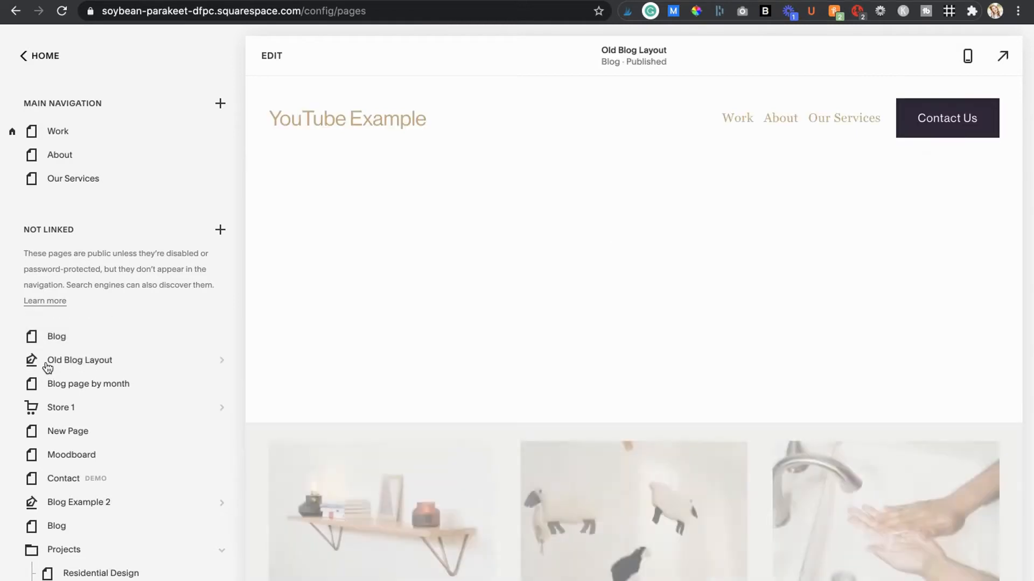
mouse_move(48, 365)
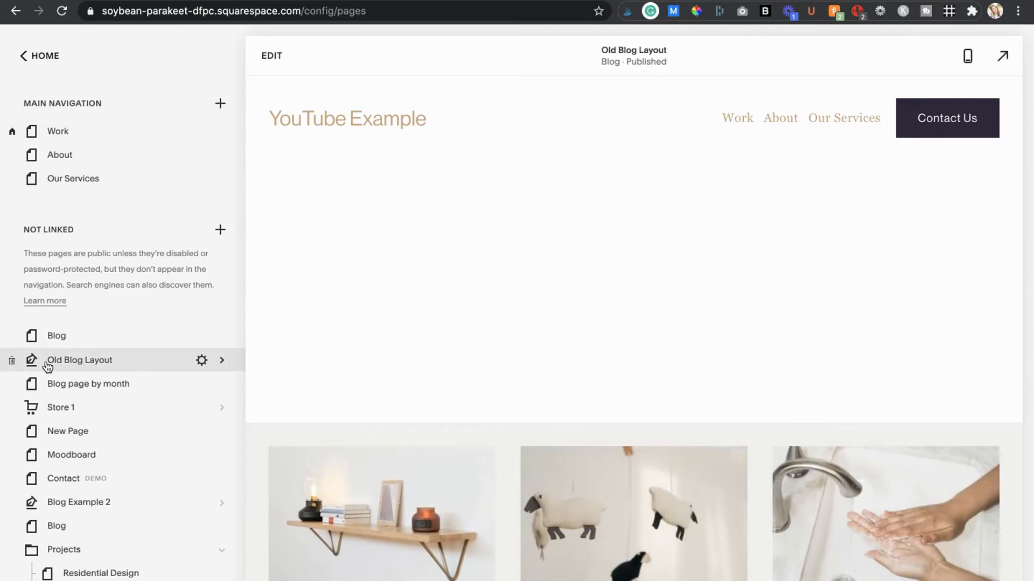
mouse_move(51, 343)
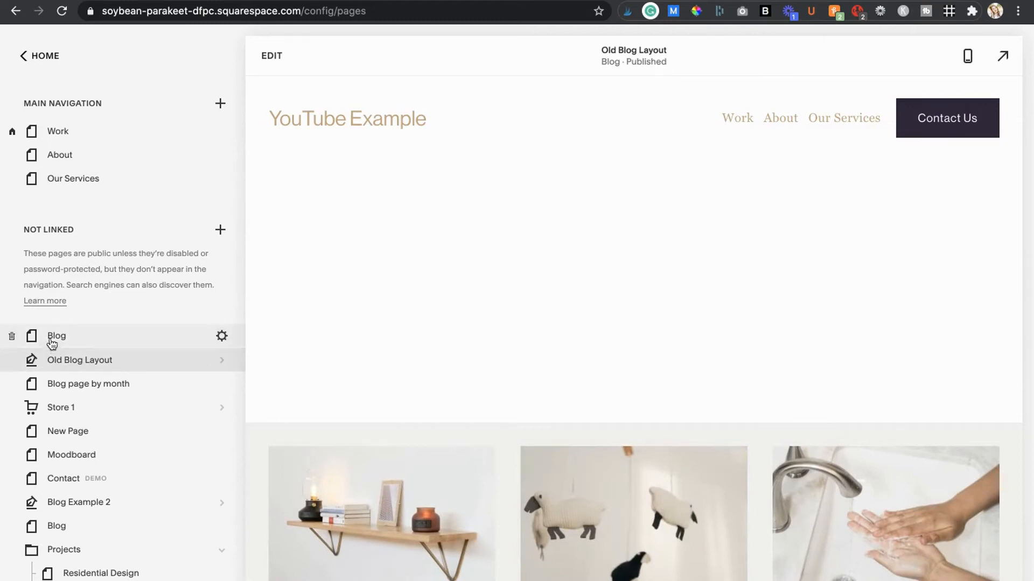
mouse_move(51, 342)
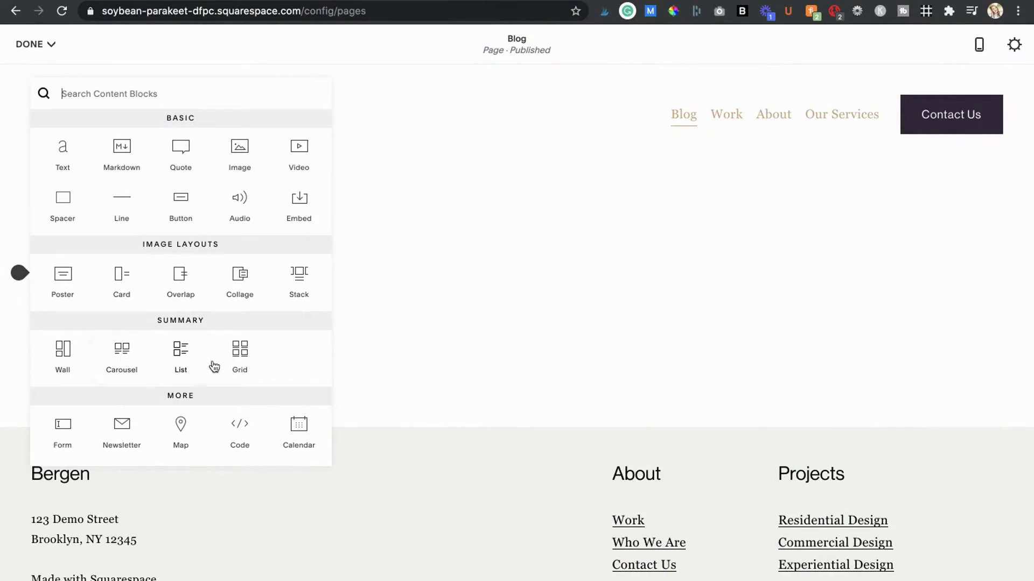
mouse_move(284, 363)
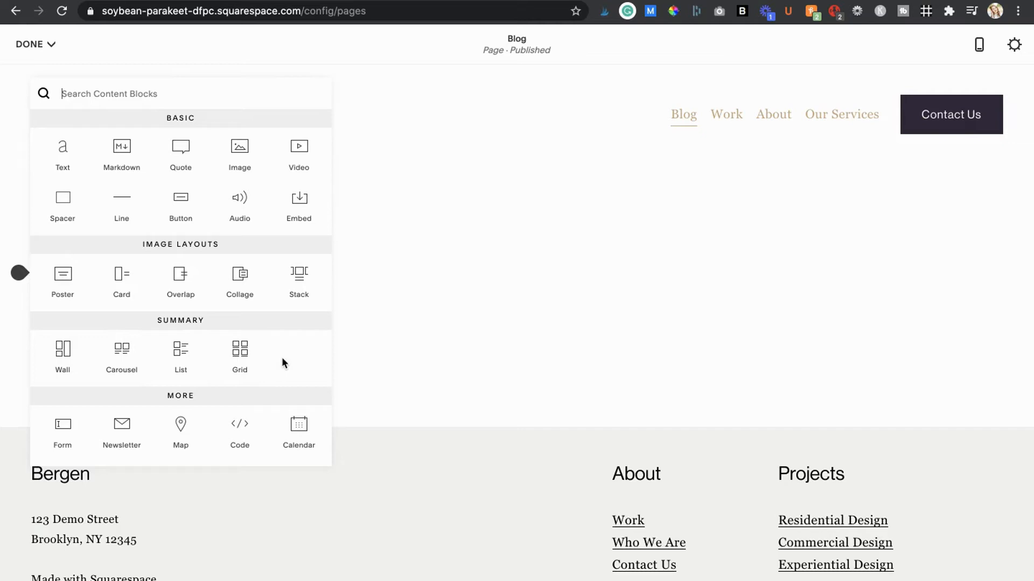
mouse_move(252, 360)
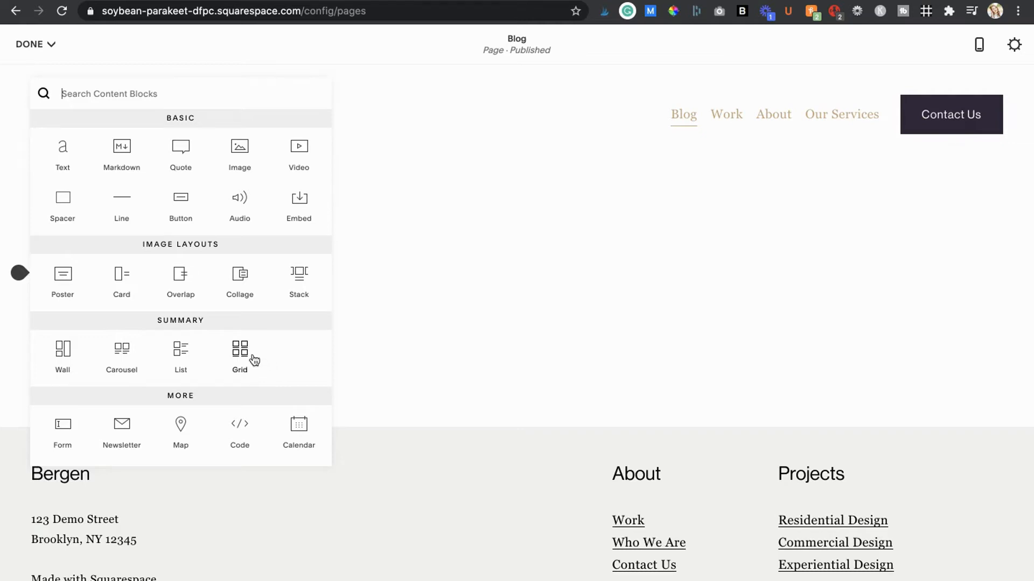
Add a Summary Grid block pulling posts from the Old Blog Layout blog.
click(240, 349)
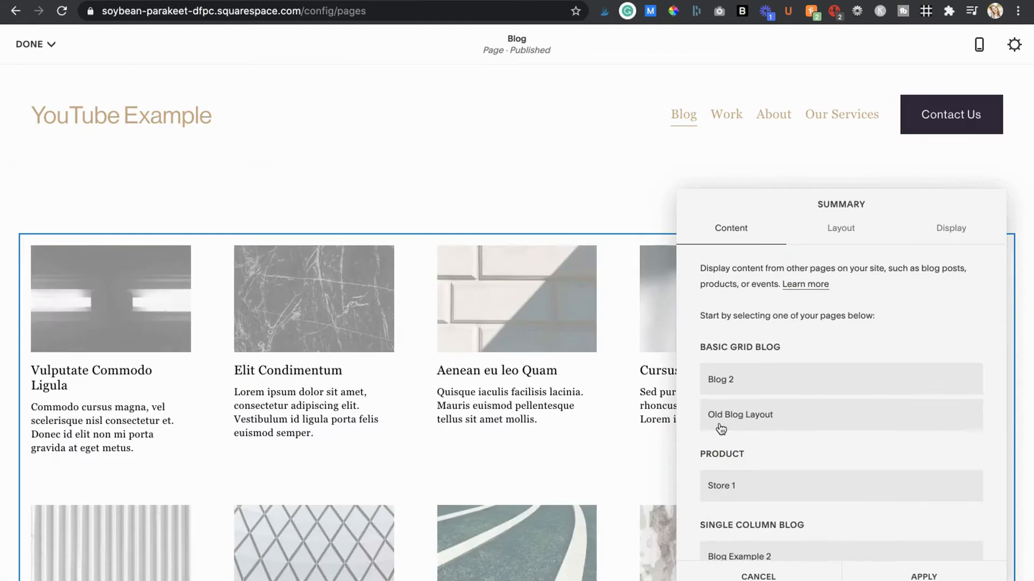
mouse_move(729, 428)
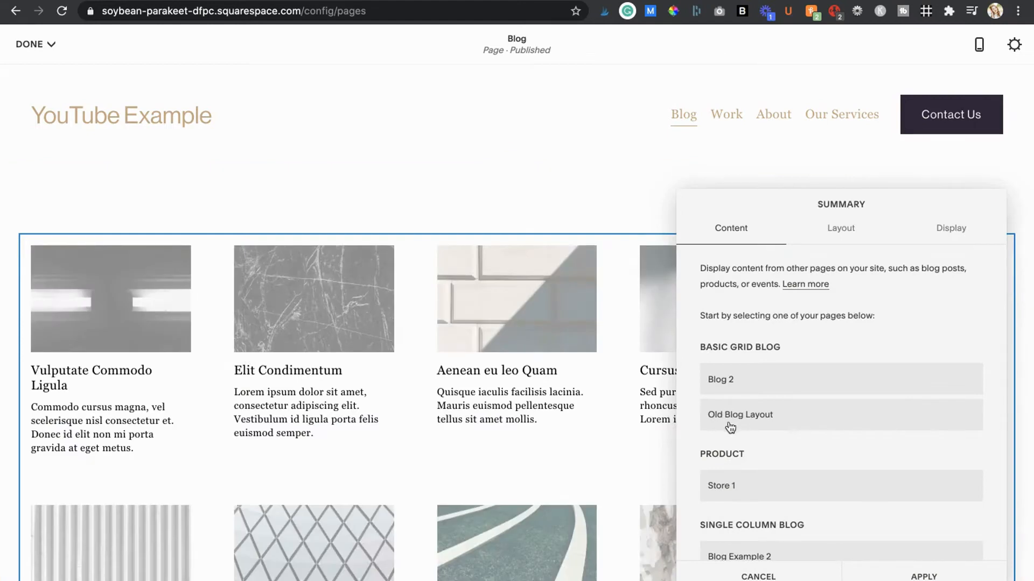
click(739, 415)
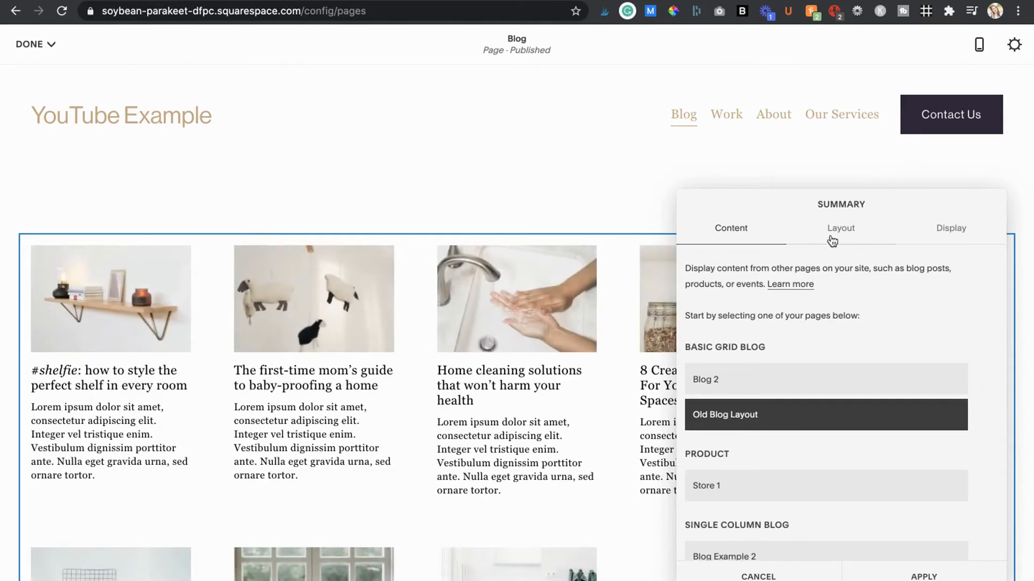
Switch the summary block's layout to Carousel.
click(841, 228)
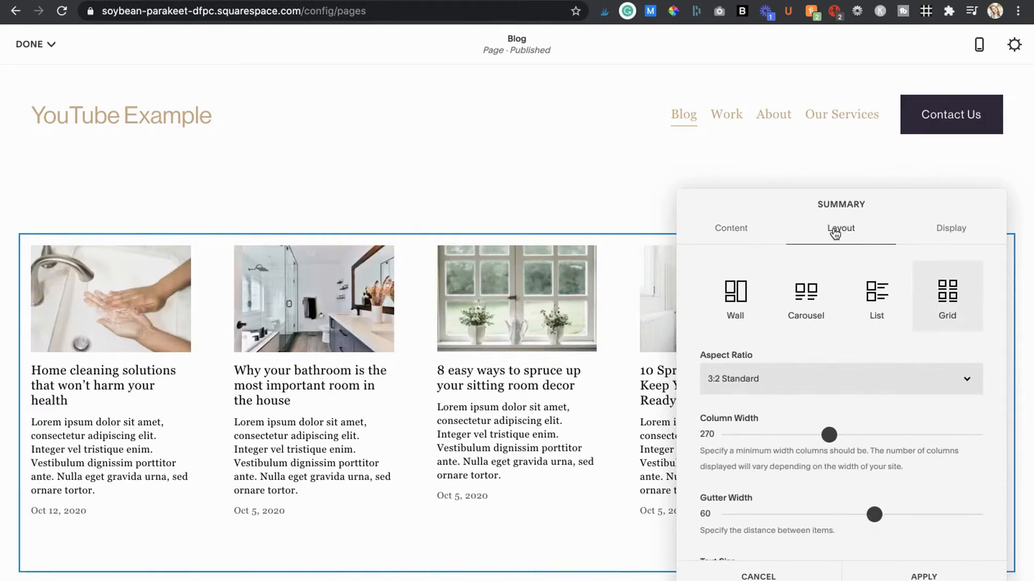
scroll(down, 3)
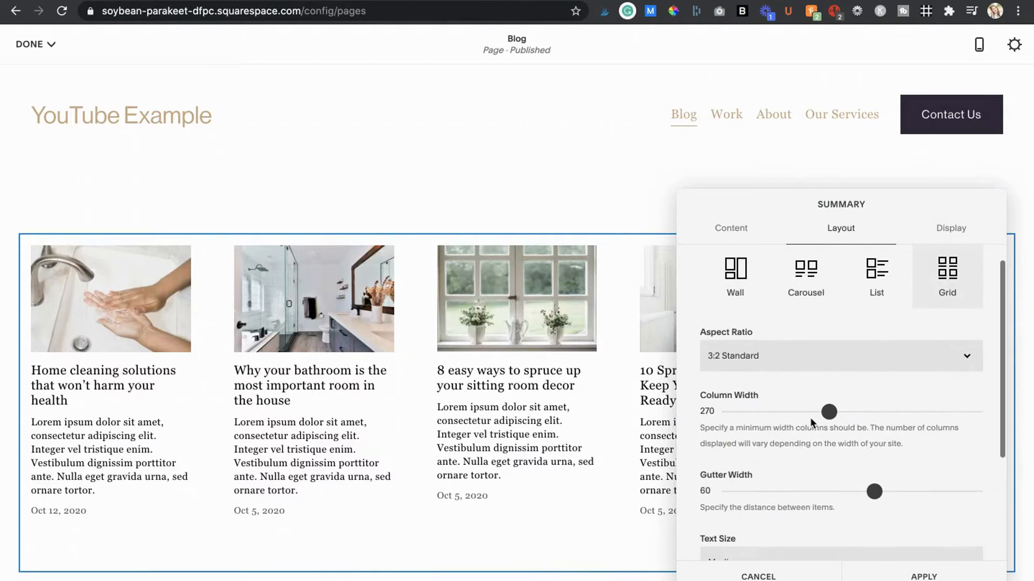
click(806, 275)
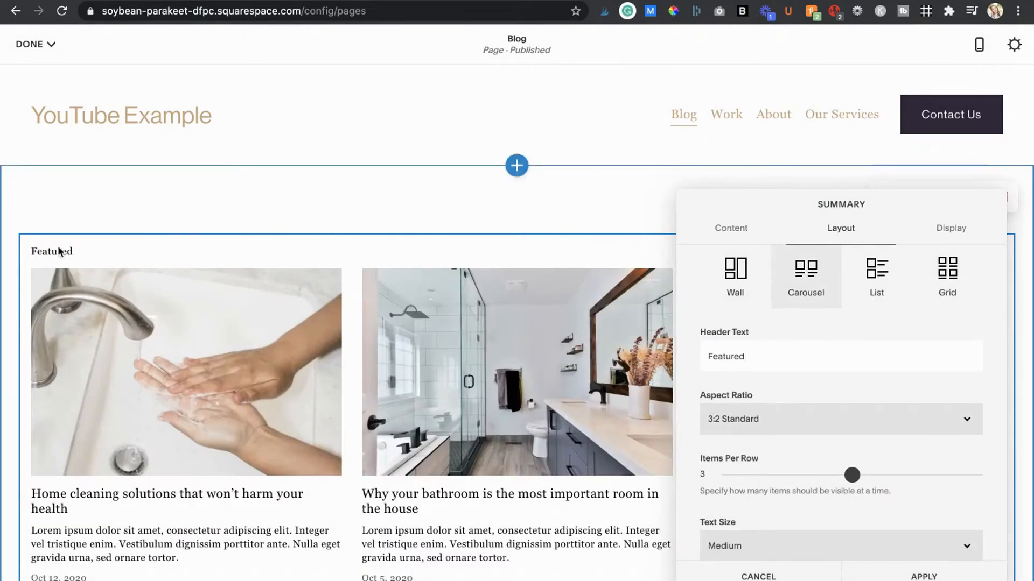
mouse_move(664, 378)
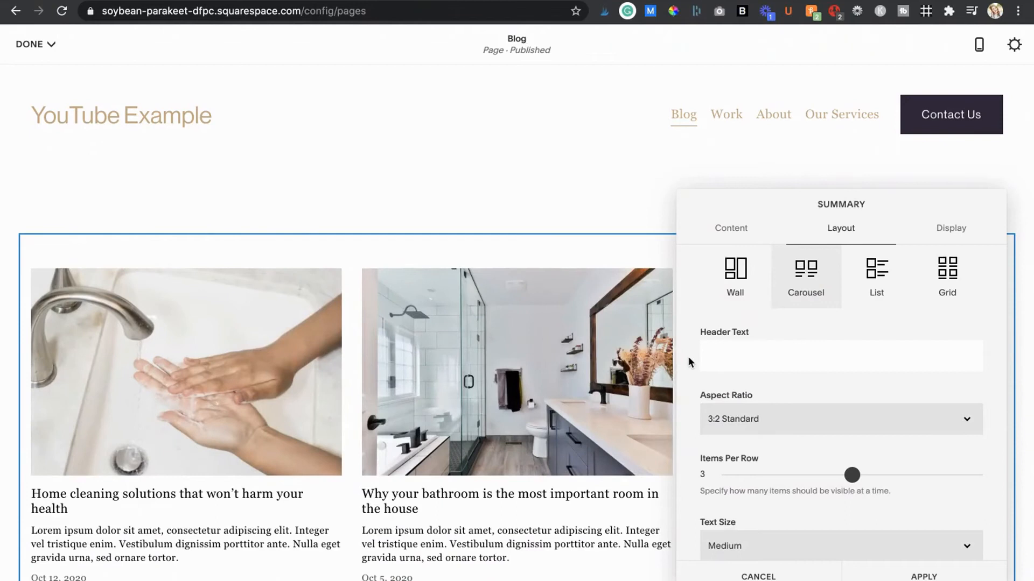
mouse_move(951, 229)
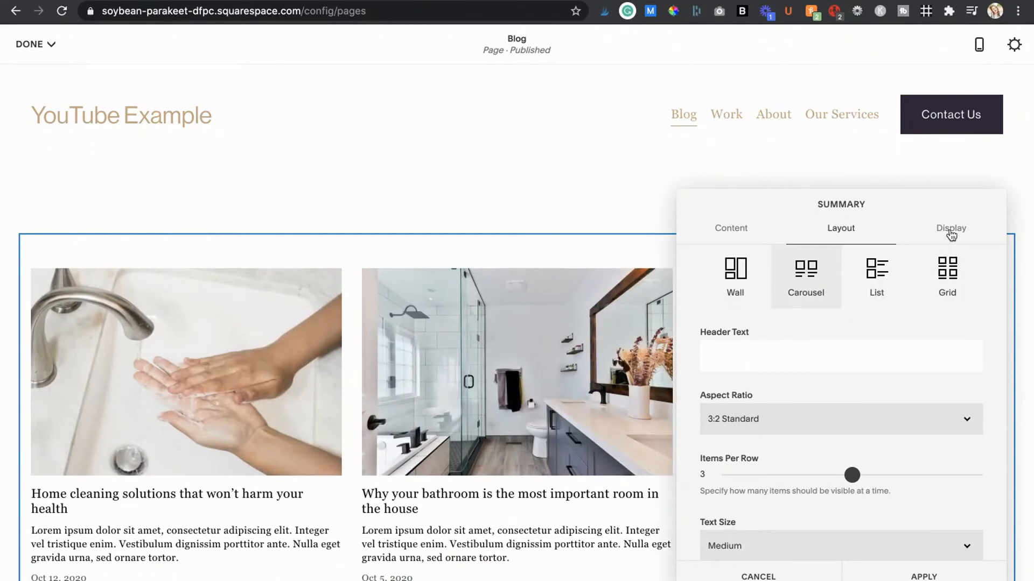
Set the carousel to 15 posts with excerpts and no date or author metadata.
click(950, 228)
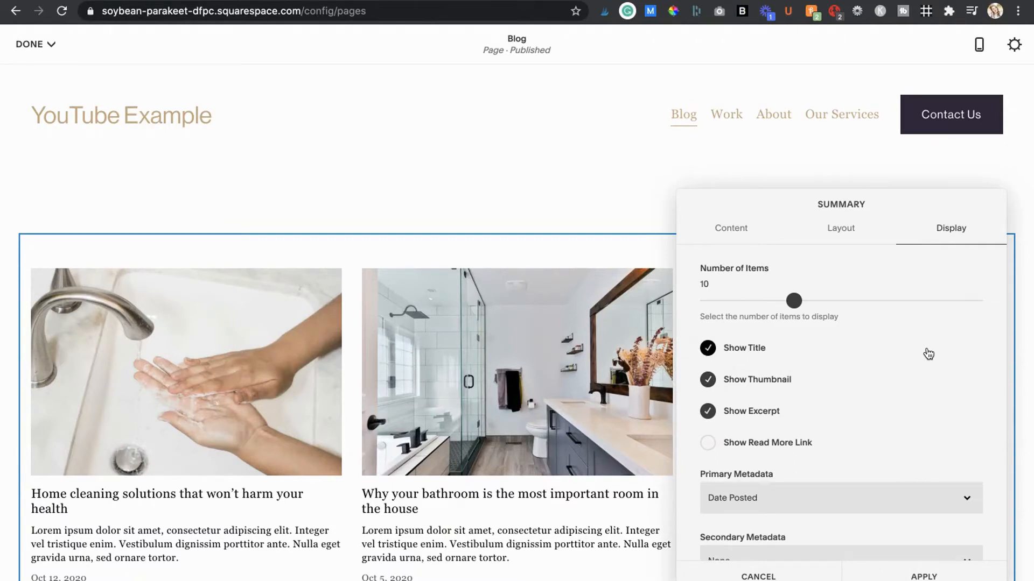
scroll(down, 3)
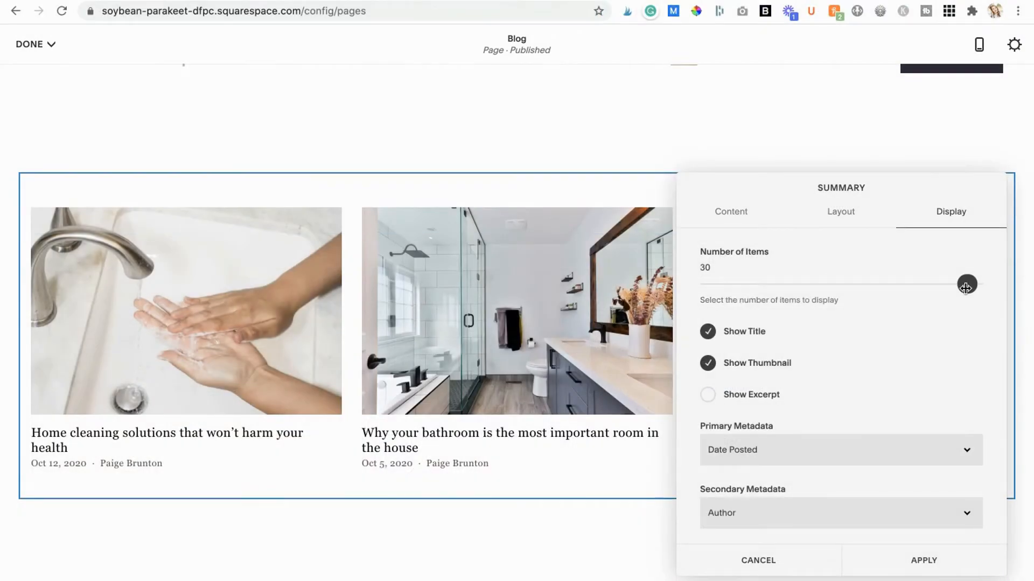
drag(966, 285, 864, 288)
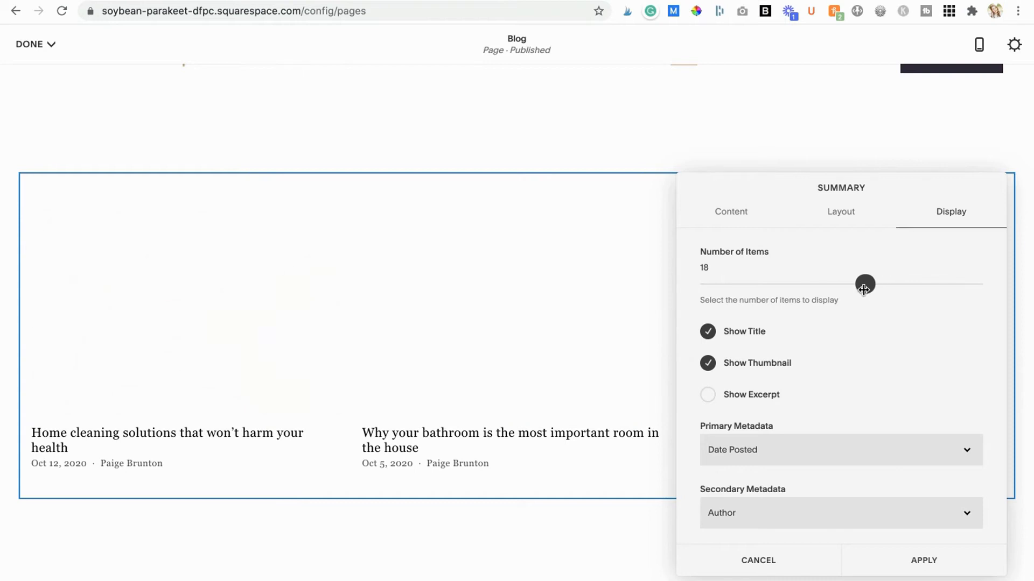
drag(865, 287, 835, 285)
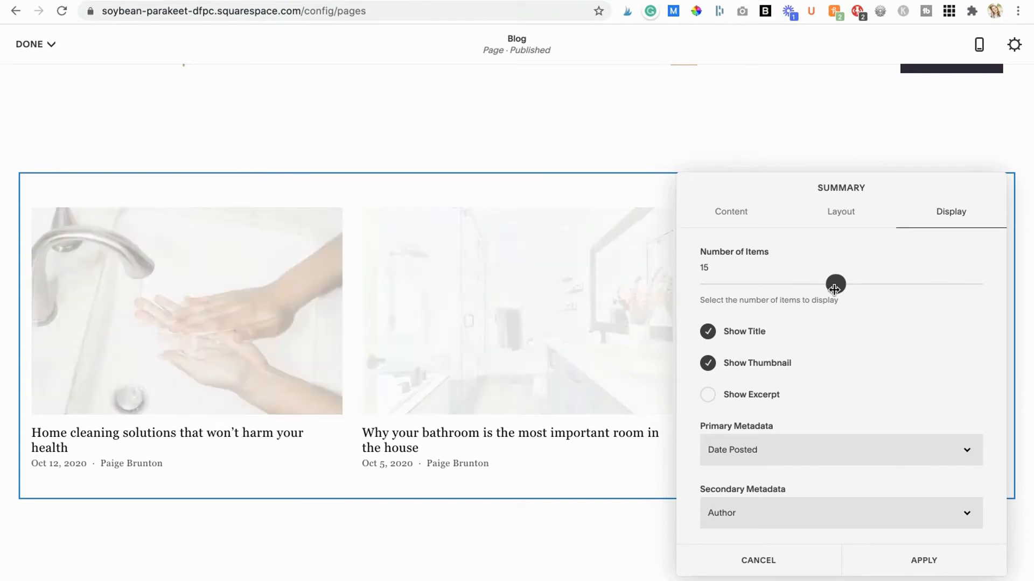
click(708, 395)
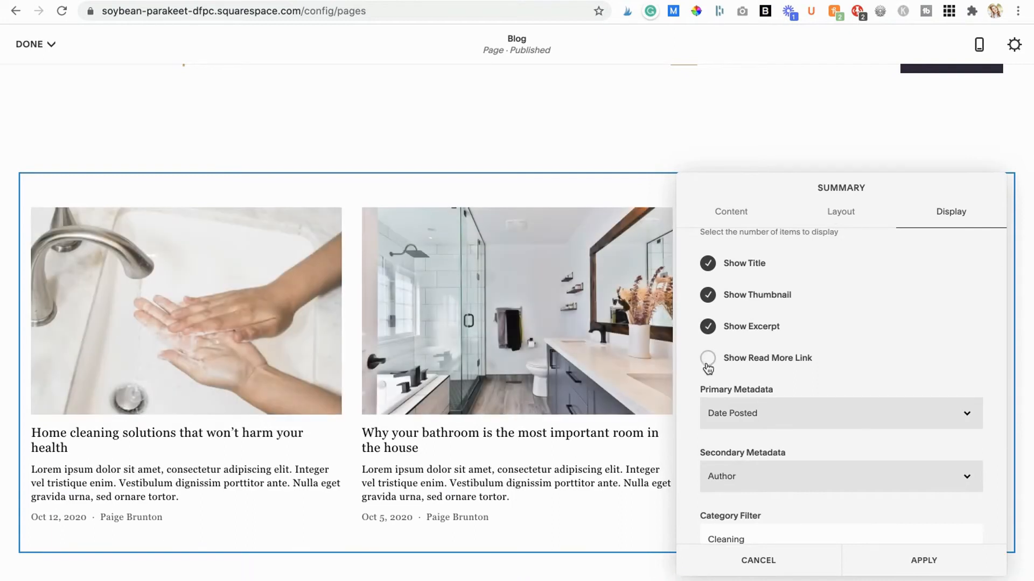
click(840, 414)
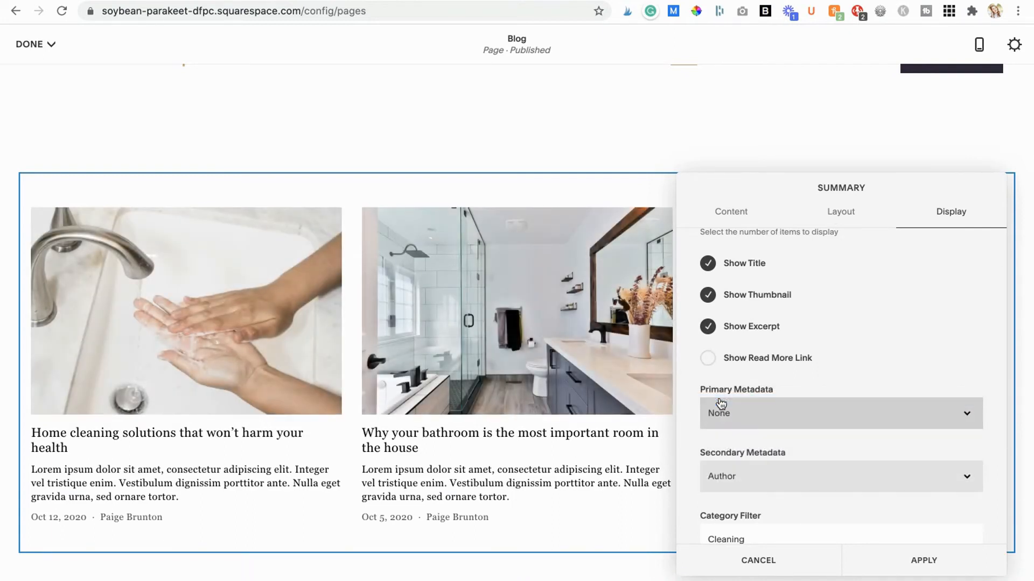
click(840, 413)
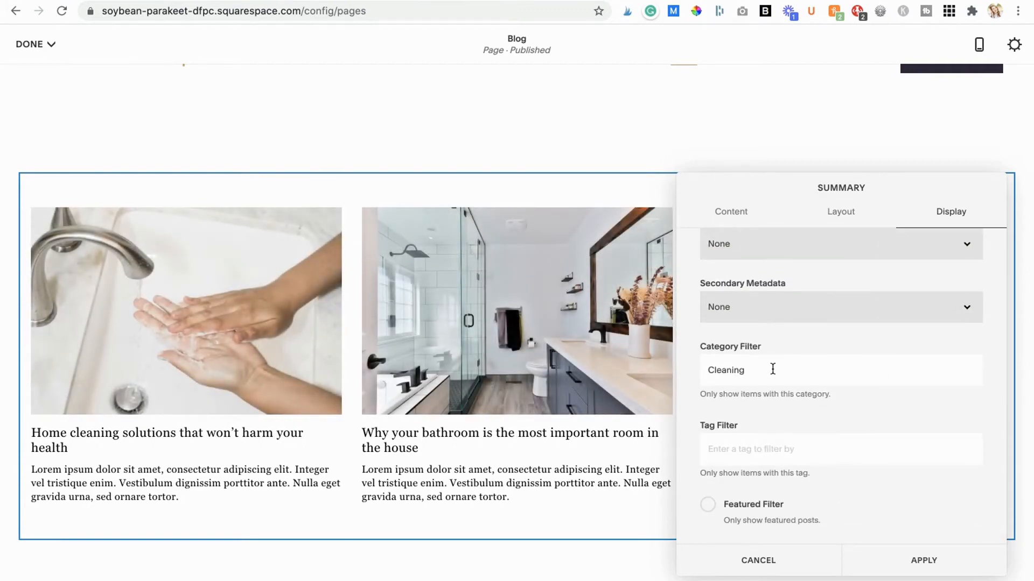
mouse_move(757, 453)
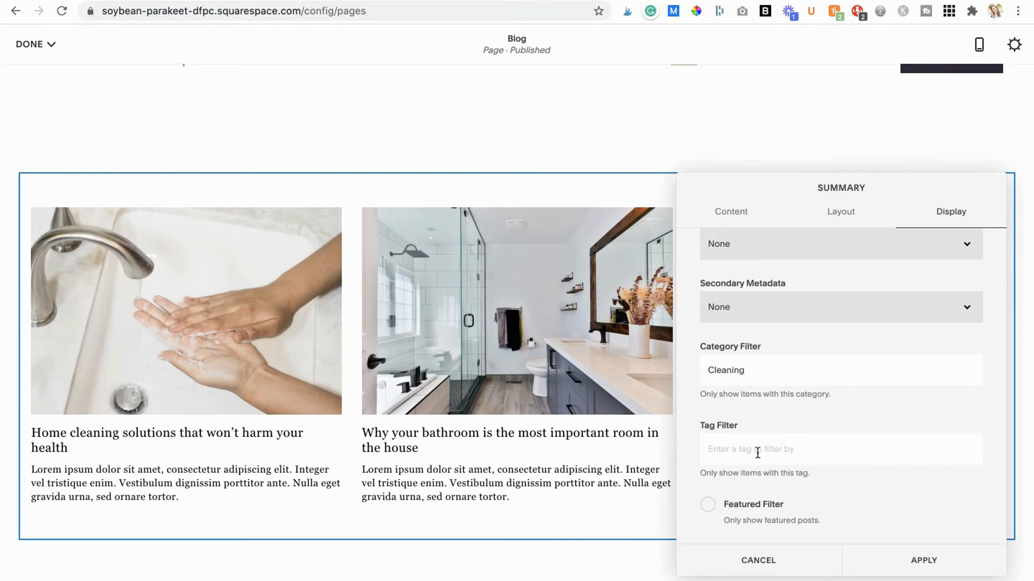
mouse_move(871, 539)
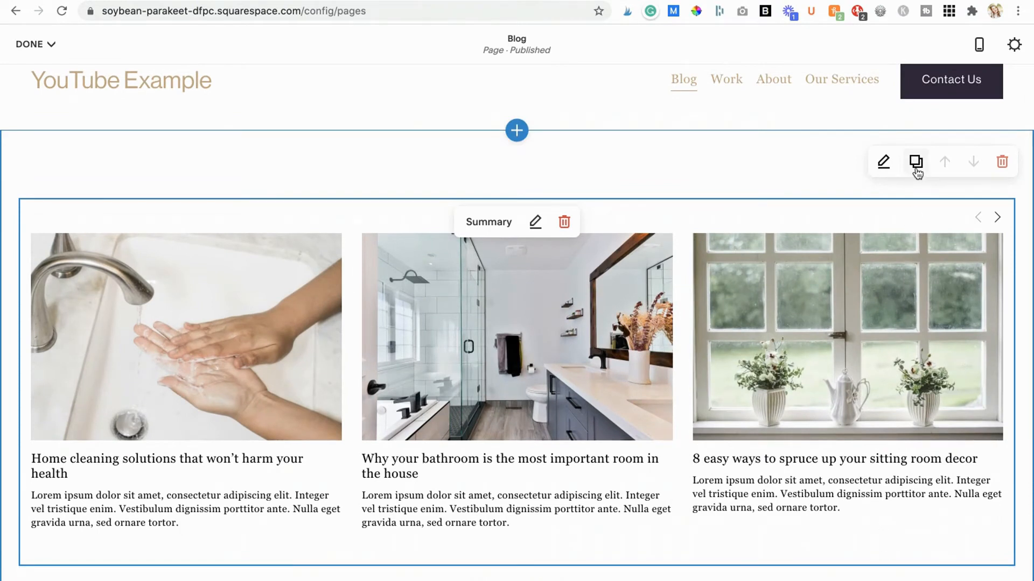
mouse_move(914, 161)
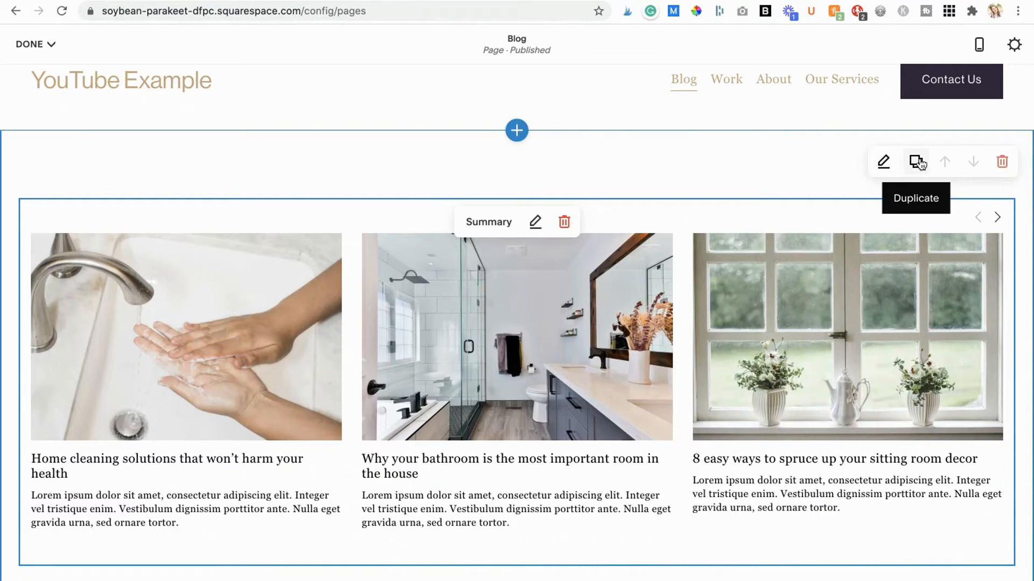
mouse_move(242, 189)
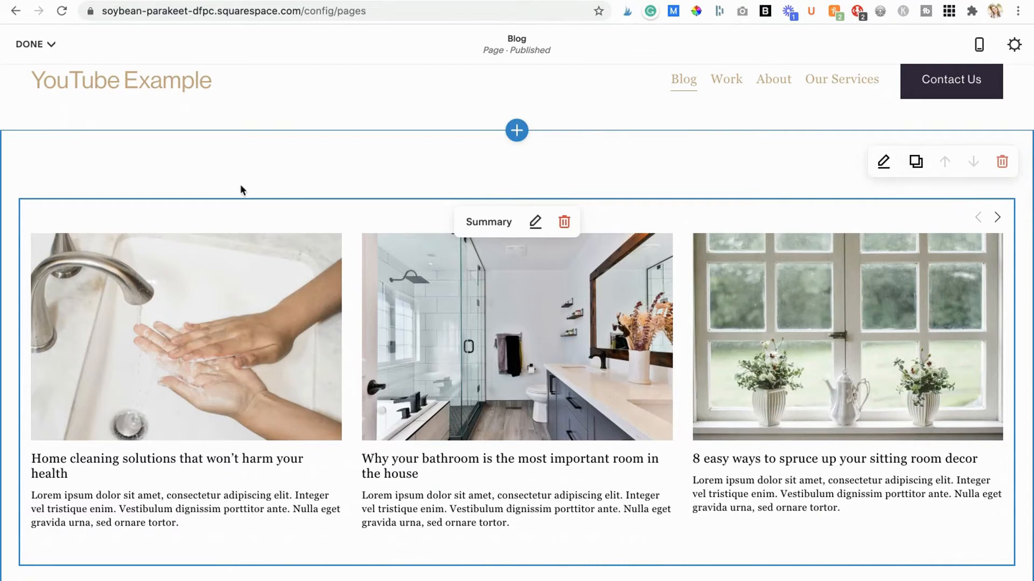
Add a 'Section header goes here' text block above the carousel, styled as Heading 4.
click(516, 130)
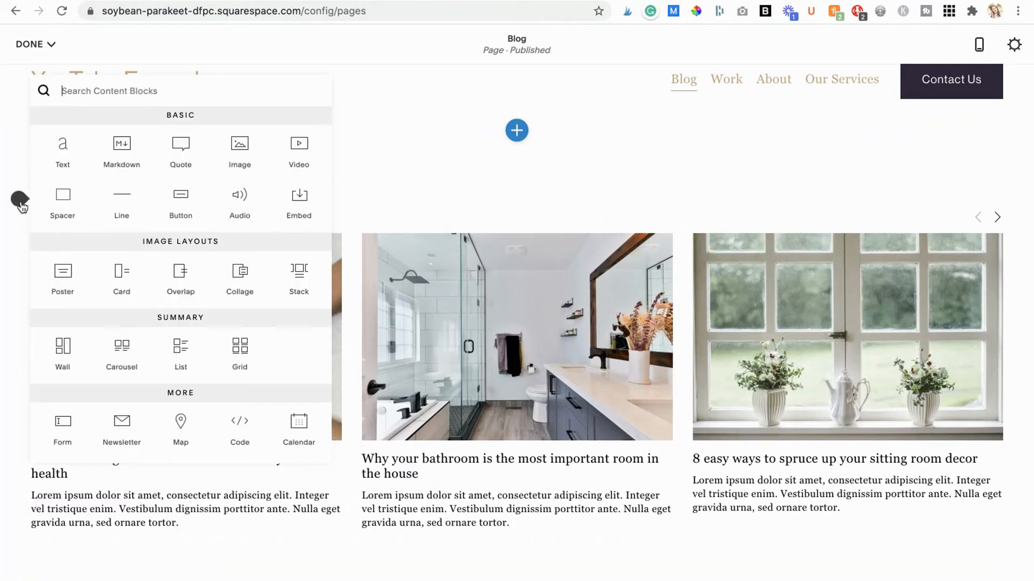
click(62, 144)
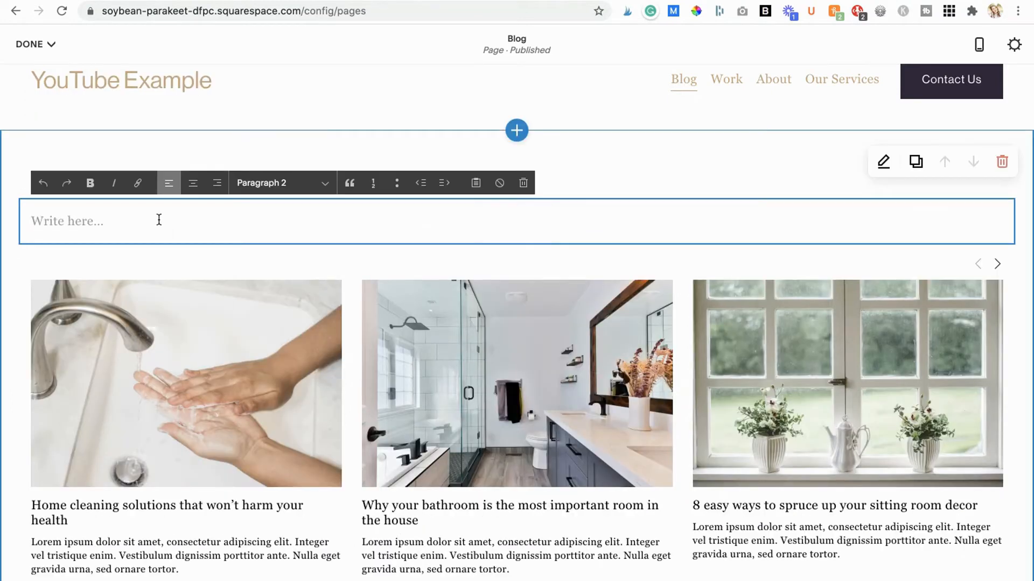
text(Section header foe)
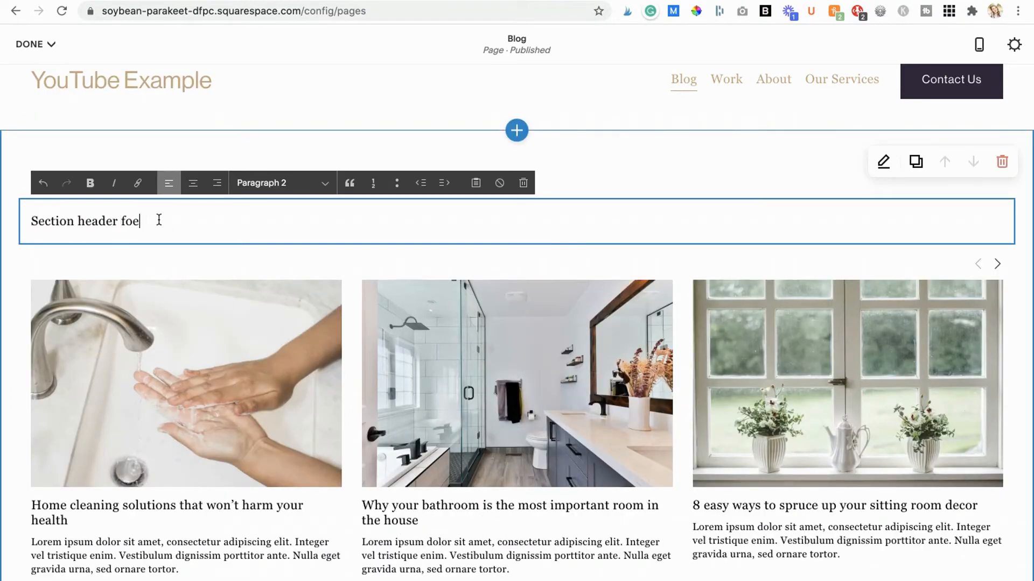
text(goes here)
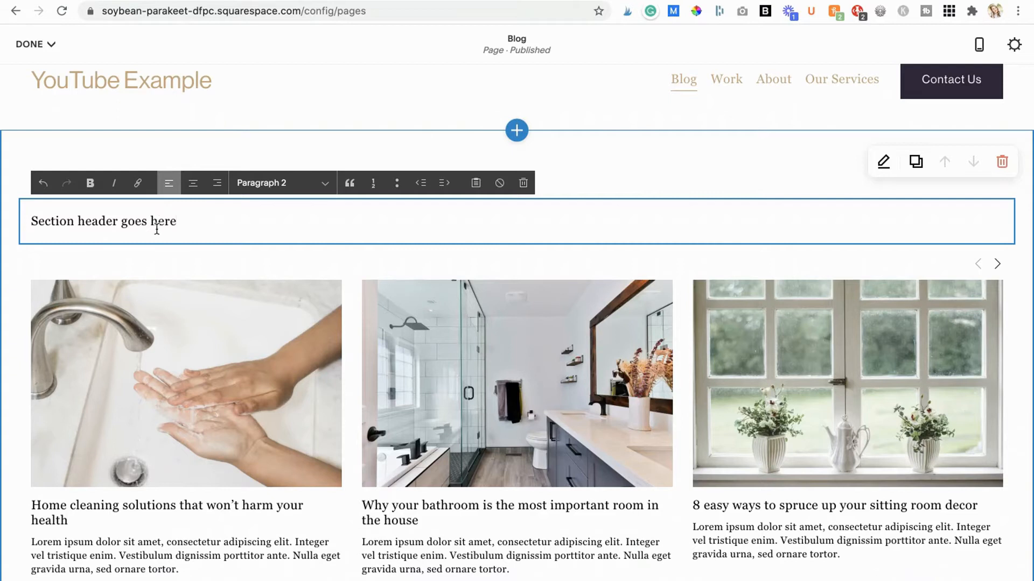
click(283, 183)
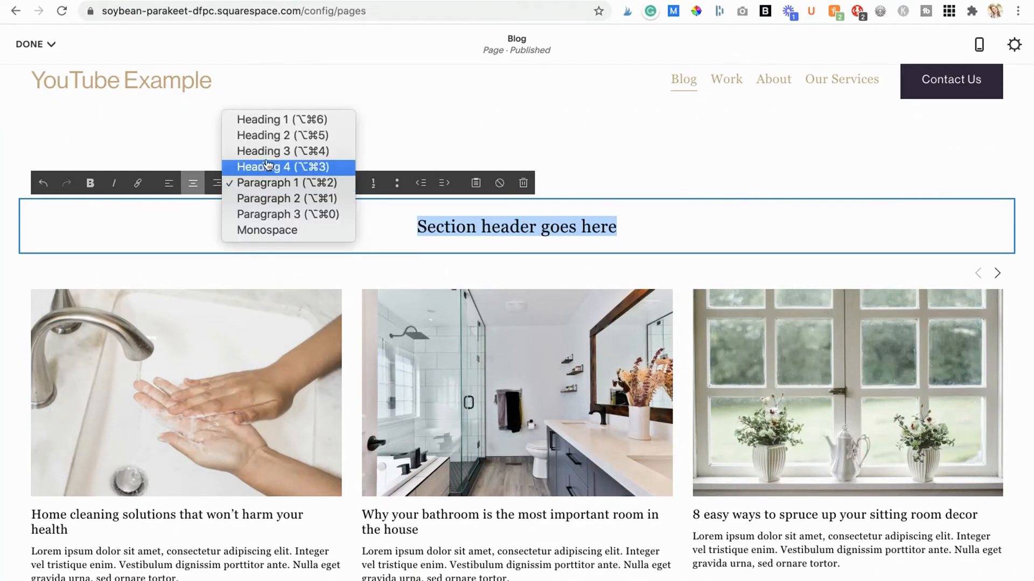
click(281, 166)
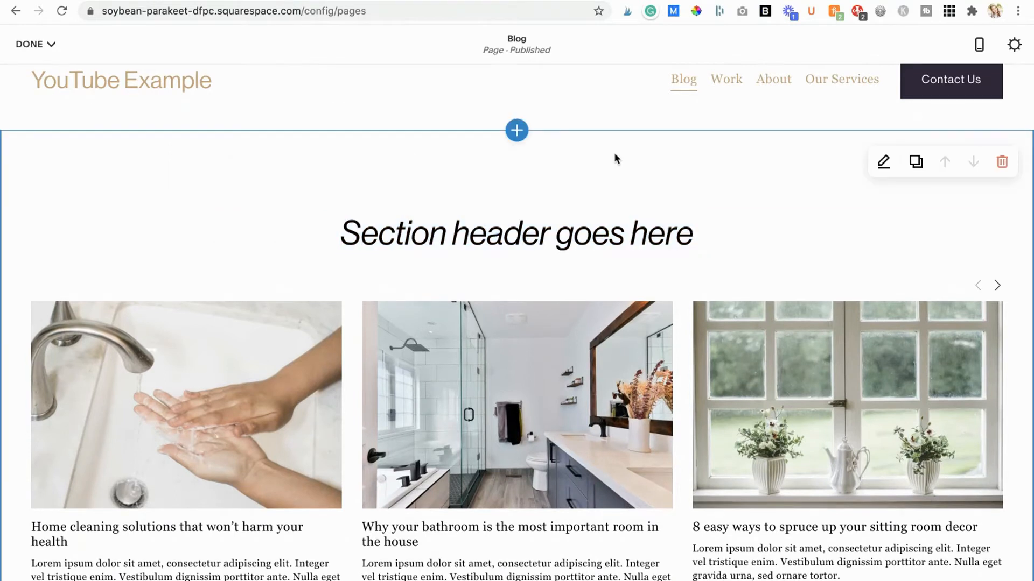
scroll(down, 3)
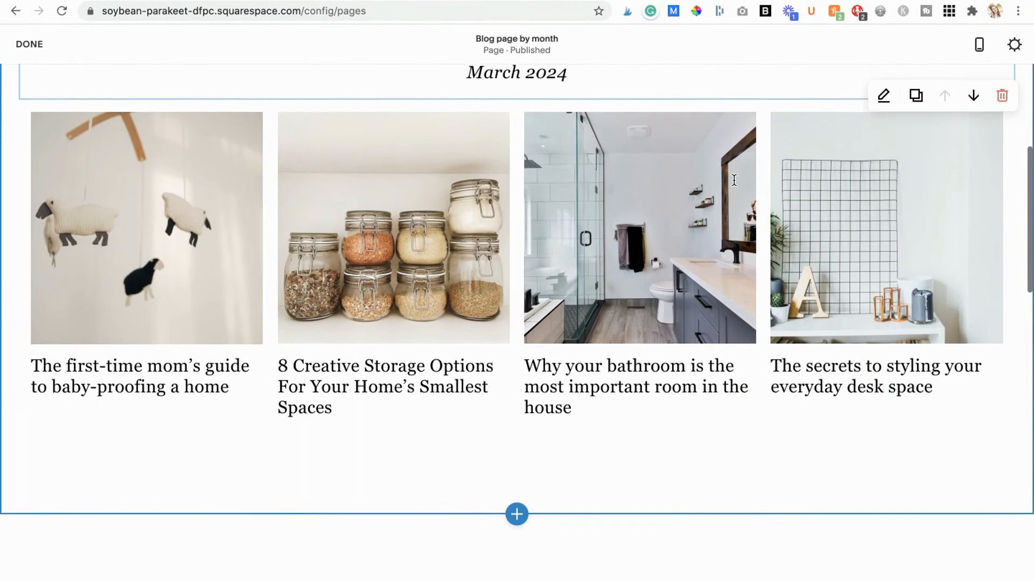
Open the Display options of the February 2024 summary block.
scroll(down, 3)
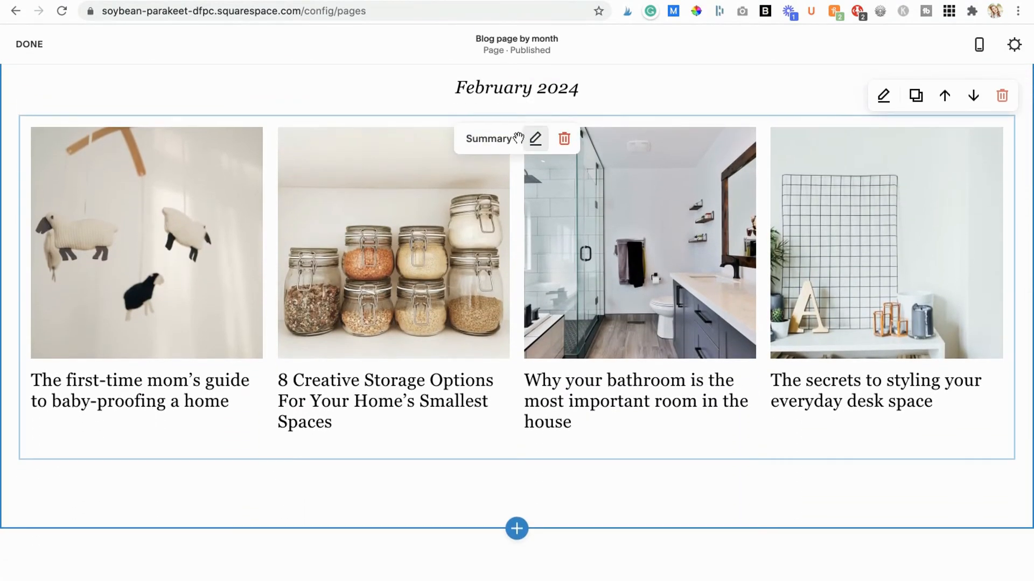
click(535, 139)
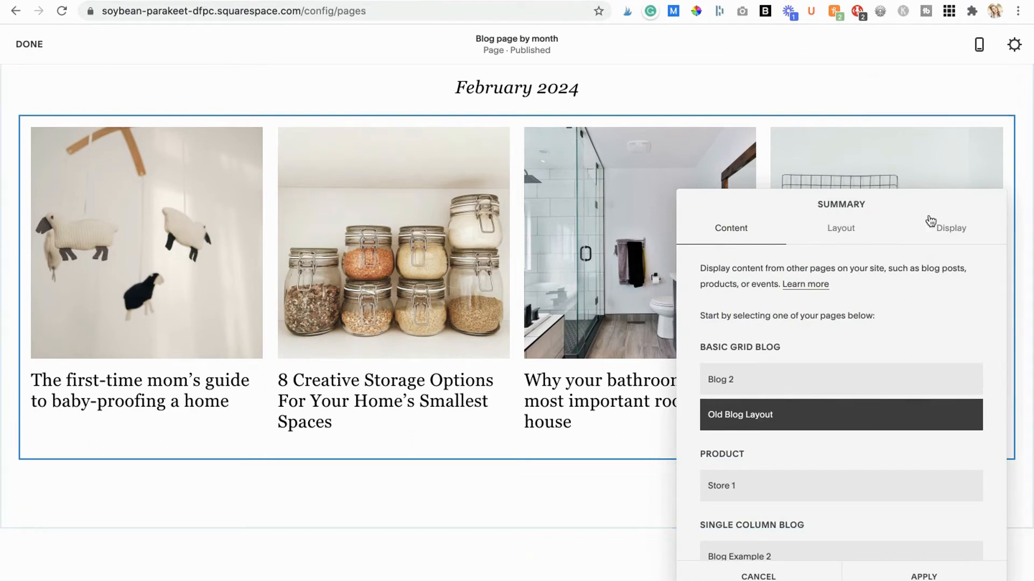
click(948, 228)
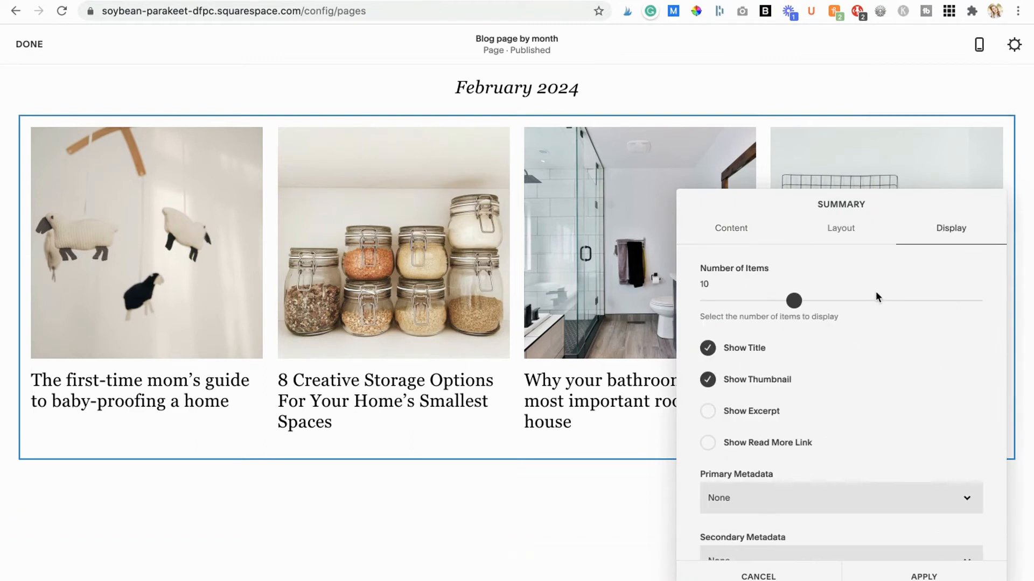
scroll(down, 3)
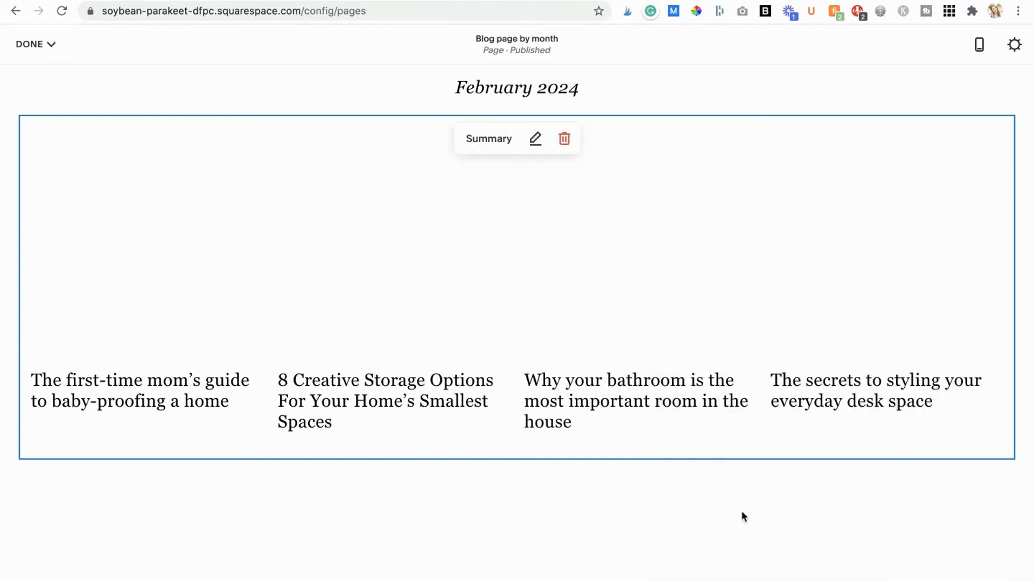
scroll(down, 3)
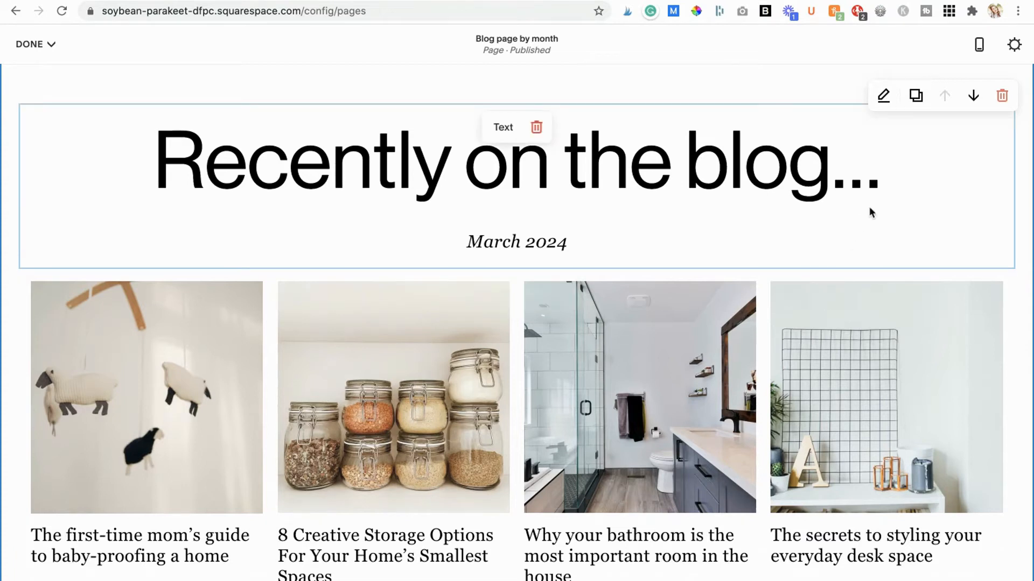
Edit the 'Recently on the blog...' heading text block.
double_click(515, 242)
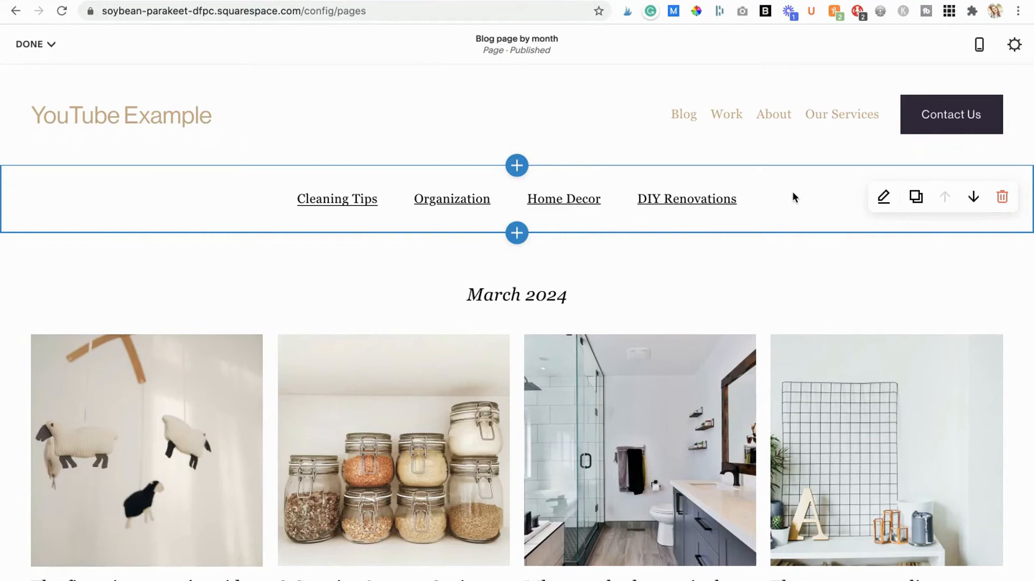
scroll(down, 3)
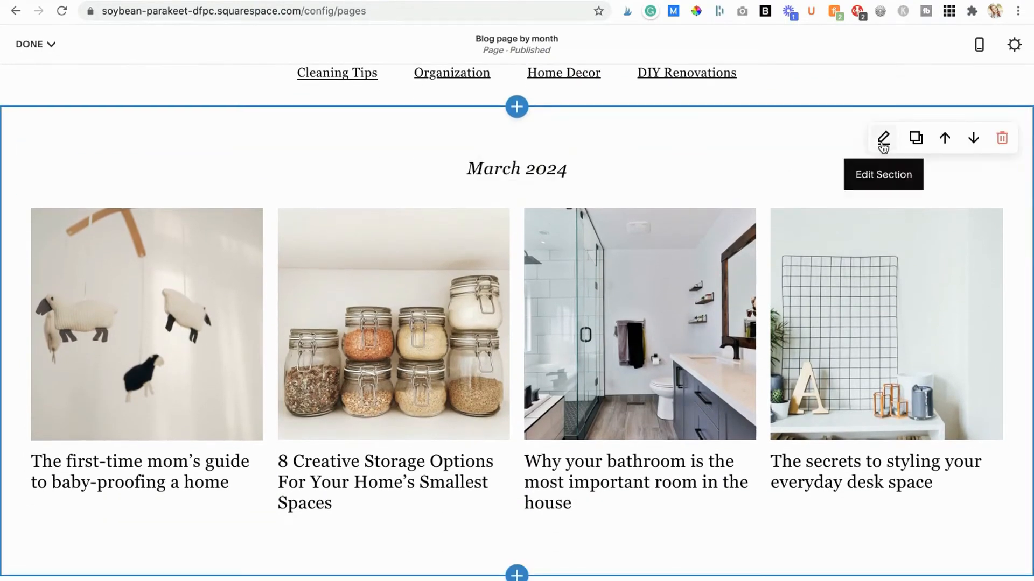
Apply the Light Bold colour theme to the March 2024 section.
click(884, 138)
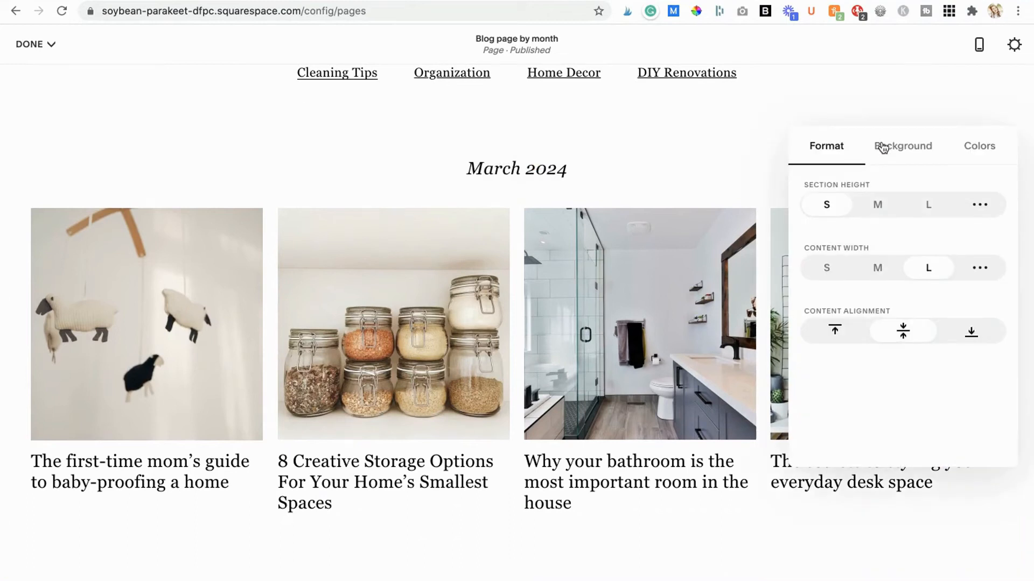
click(978, 146)
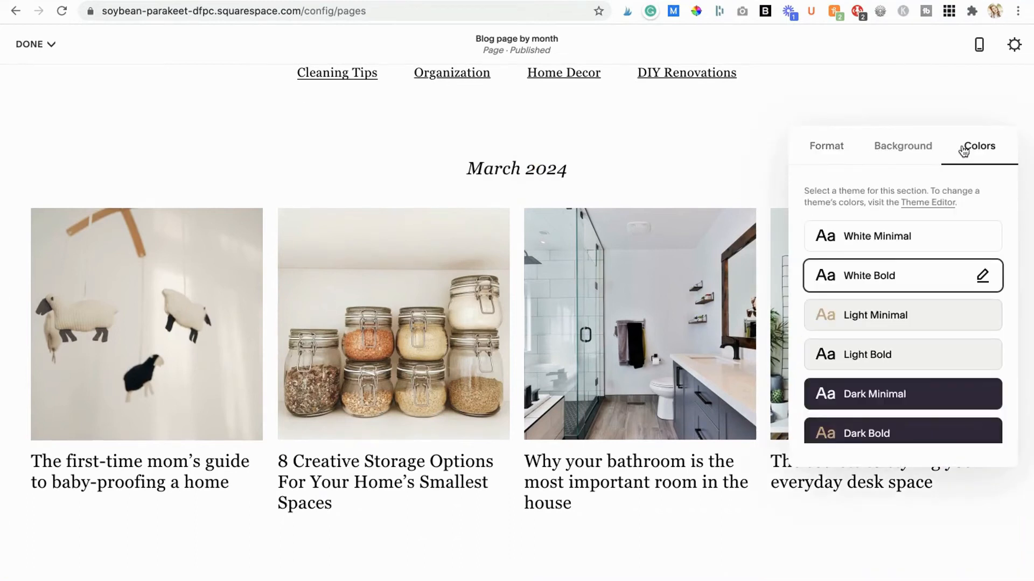
click(901, 354)
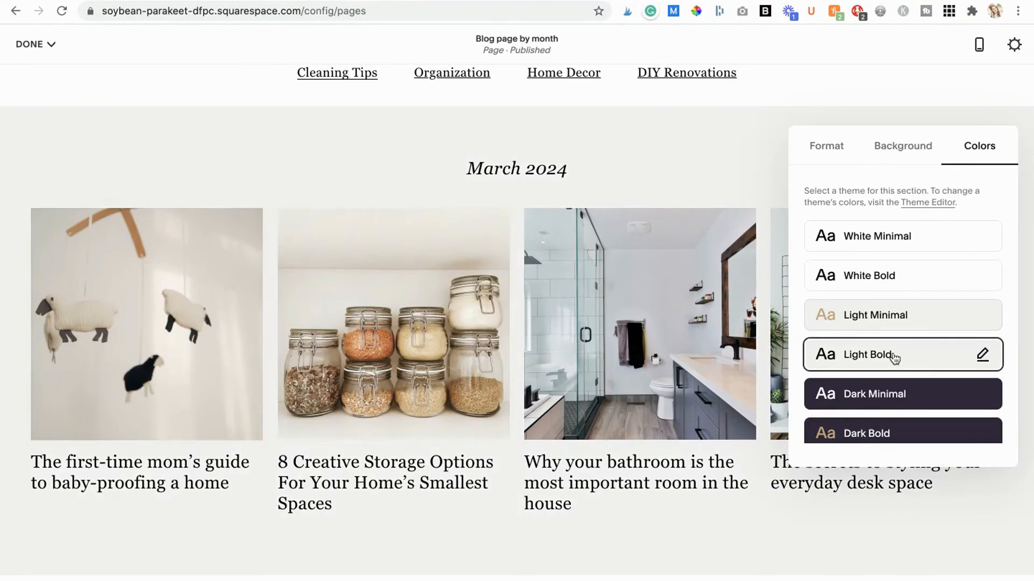
scroll(down, 3)
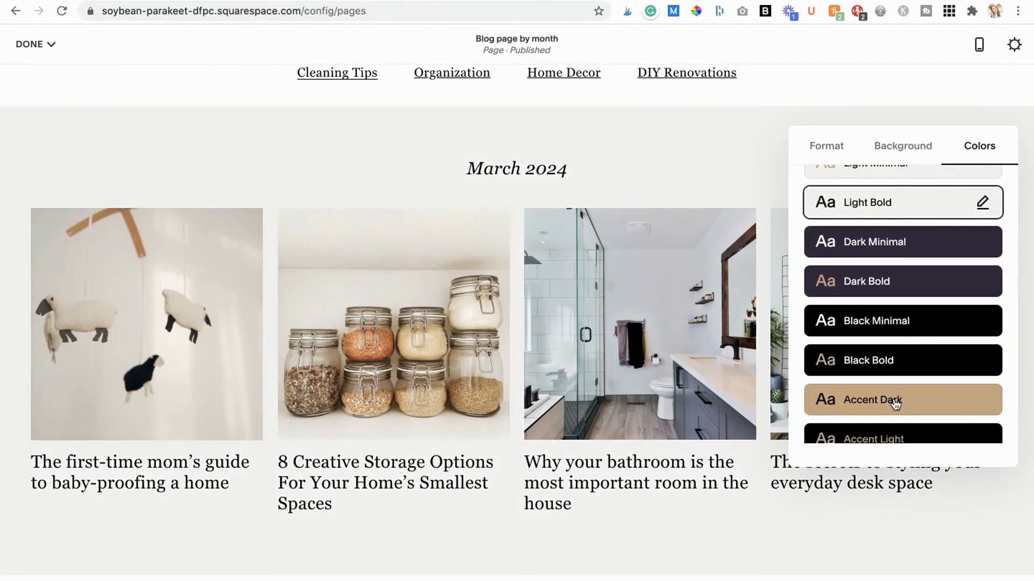
click(903, 399)
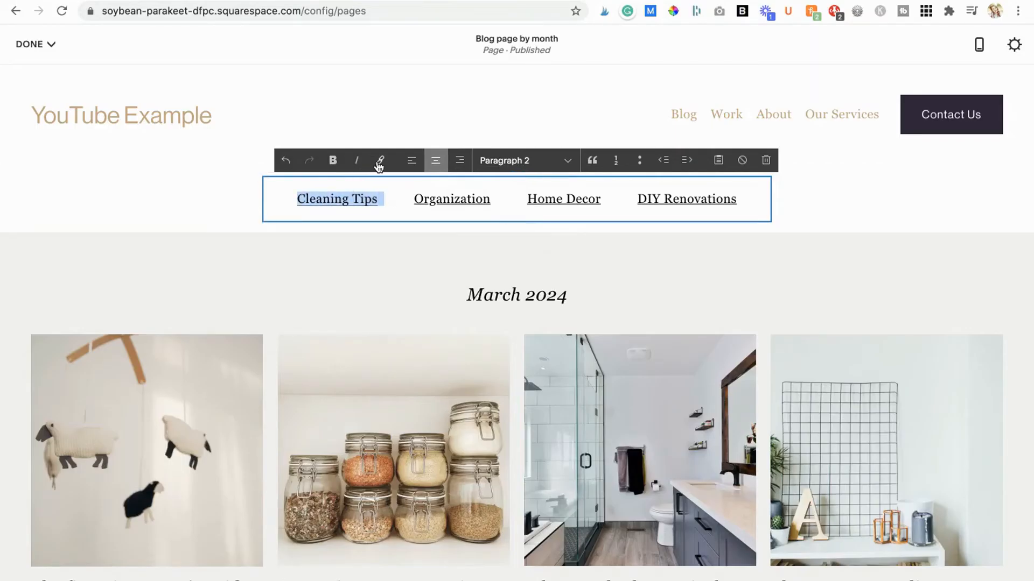
Link the Cleaning Tips text to /blog?category=Cleaning.
click(379, 160)
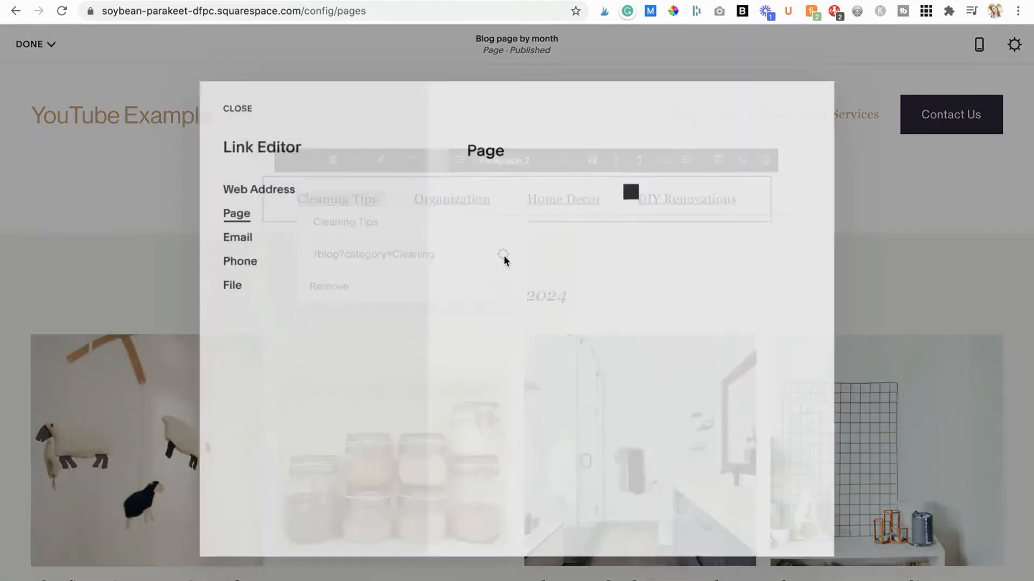
click(232, 214)
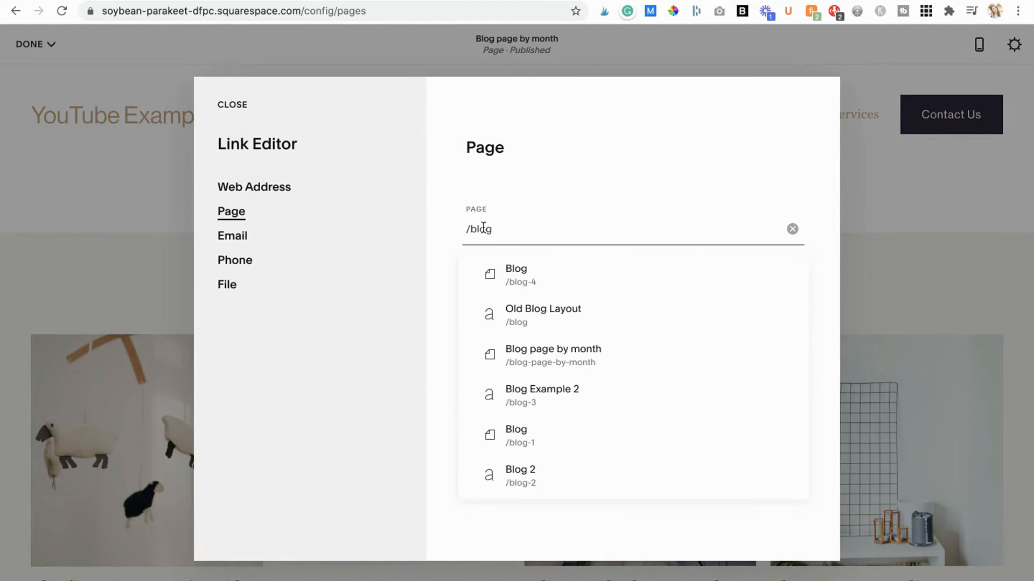
click(543, 315)
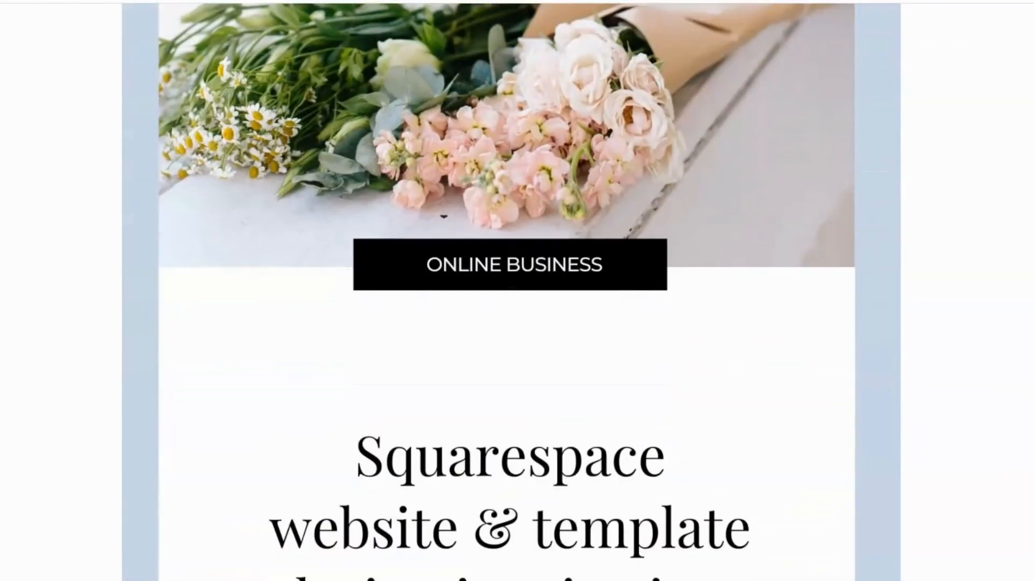
Scroll the blog post past the header image to its introduction text.
scroll(down, 3)
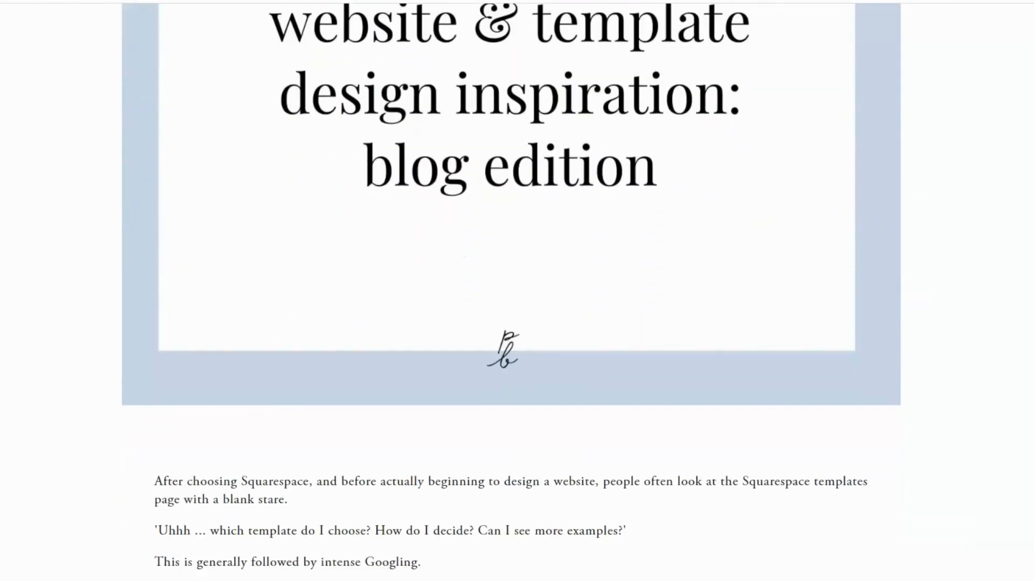
scroll(down, 3)
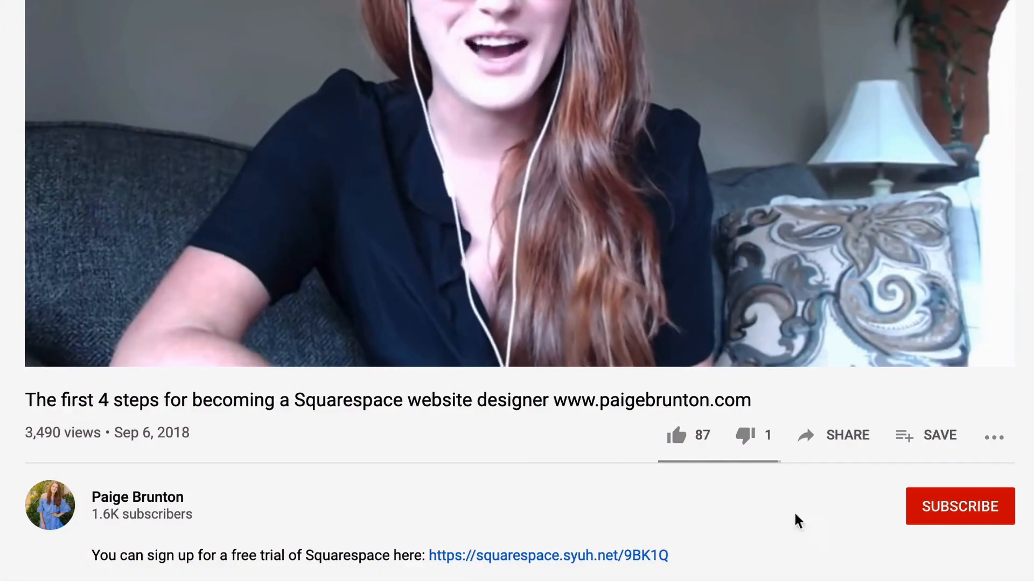
Subscribe to Paige Brunton's YouTube channel and open its notification bell options.
click(960, 506)
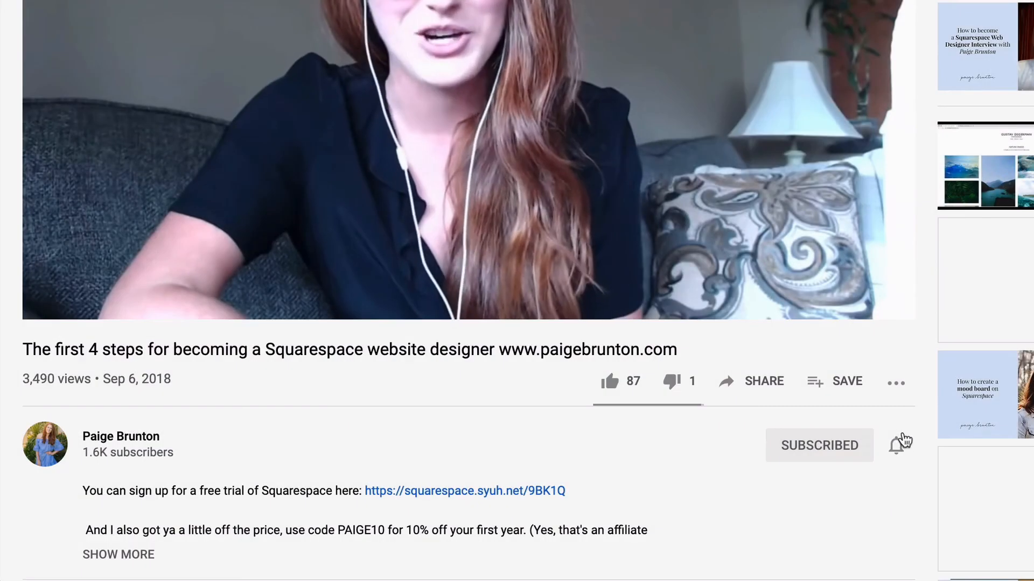
click(897, 445)
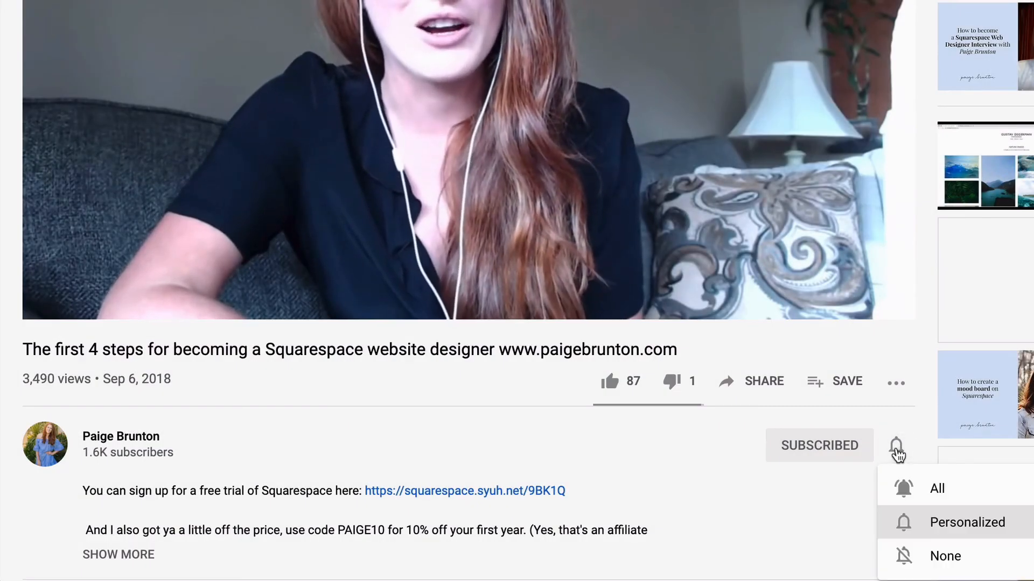